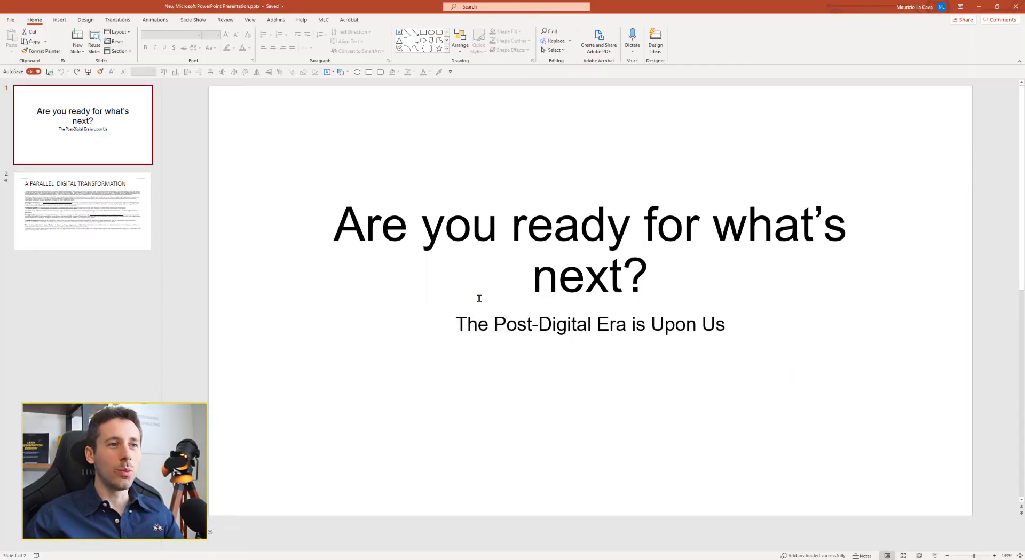
Step: Apply the 1_Title Slide layout to slide 1 and dismiss the Design Ideas suggestions
left_click(84, 211)
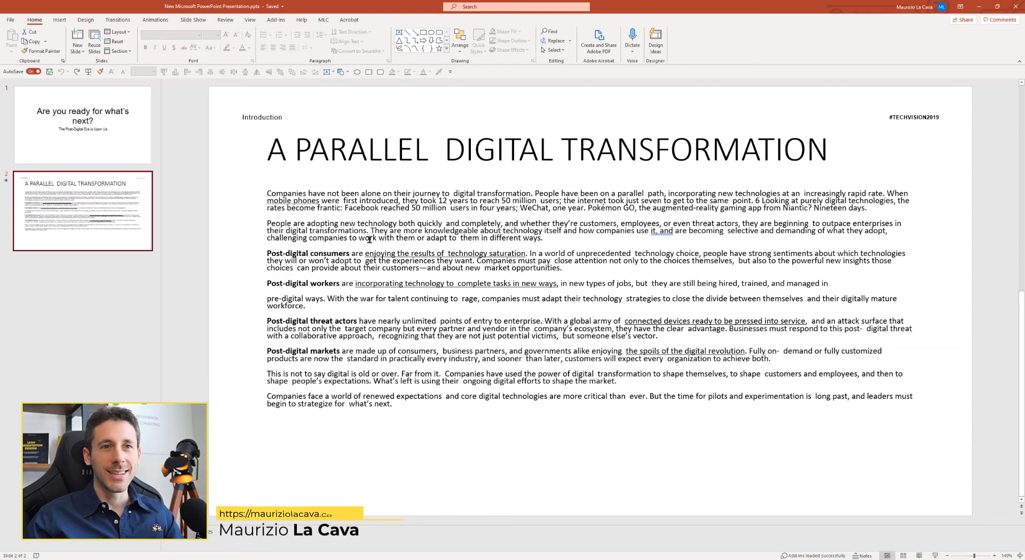
left_click(82, 125)
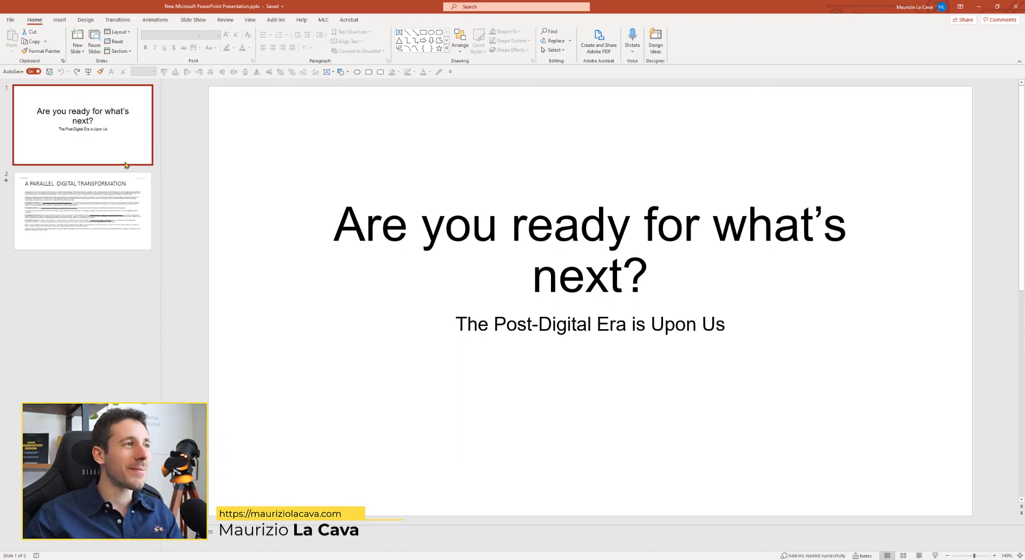
mouse_move(125, 133)
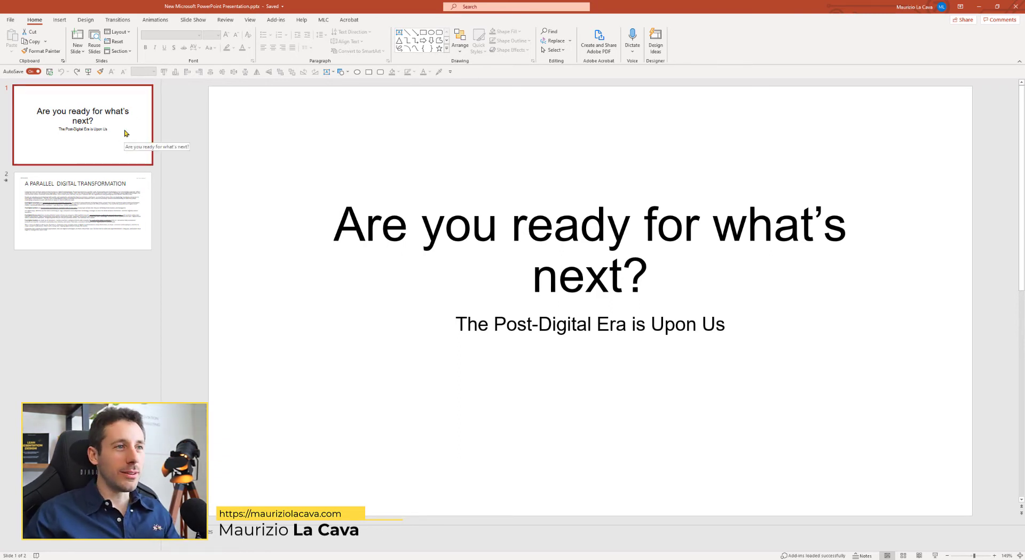
right_click(130, 115)
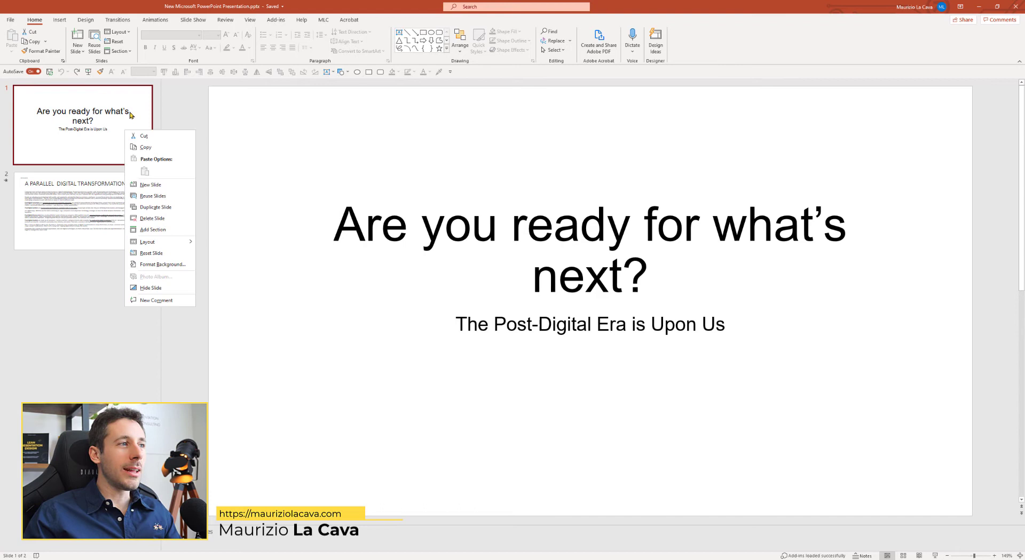
left_click(148, 242)
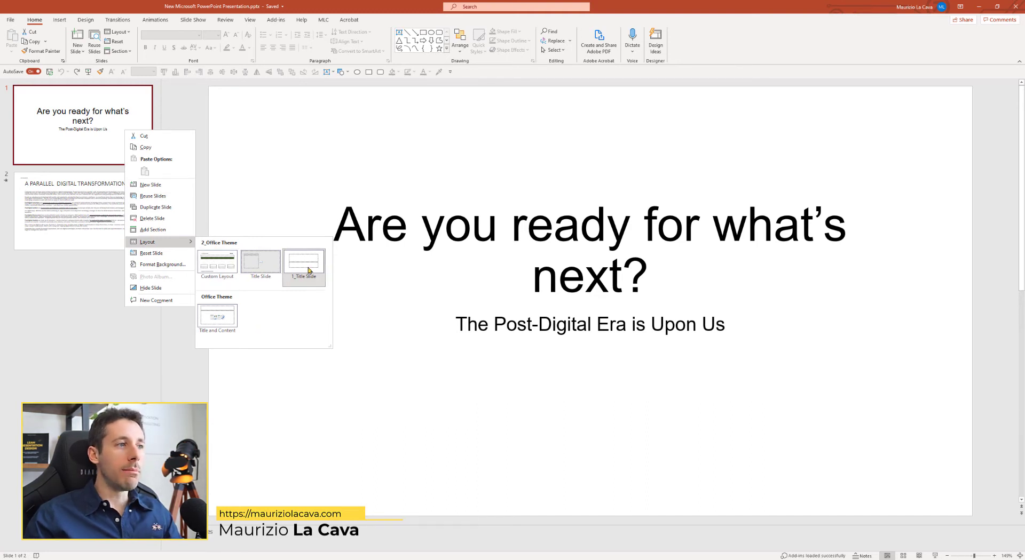
mouse_move(311, 311)
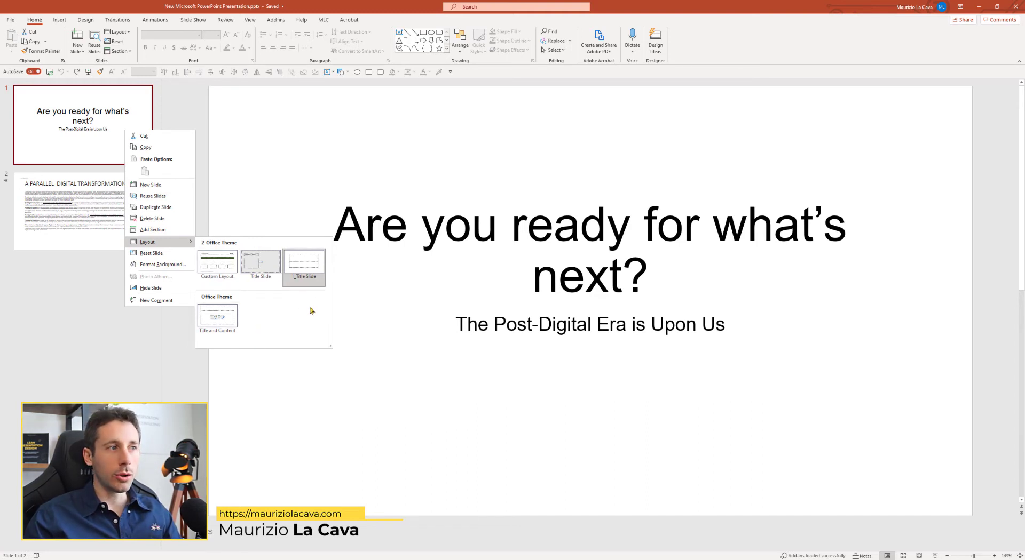
mouse_move(304, 265)
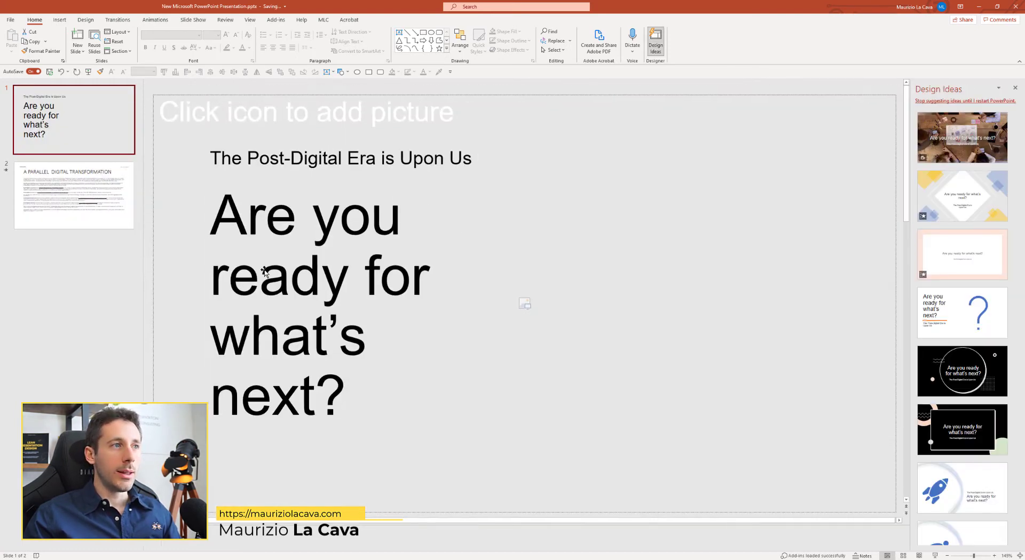
left_click(1015, 88)
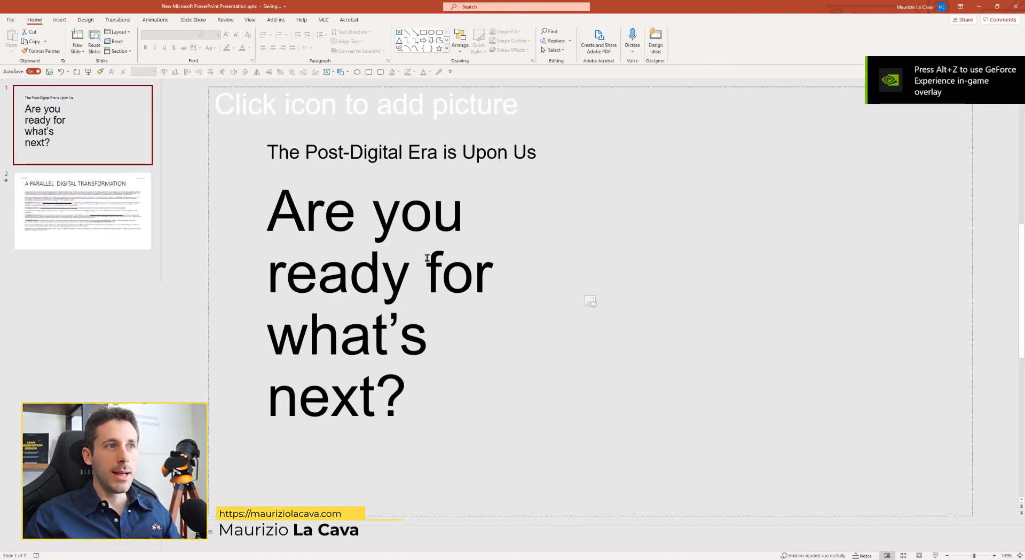
mouse_move(490, 396)
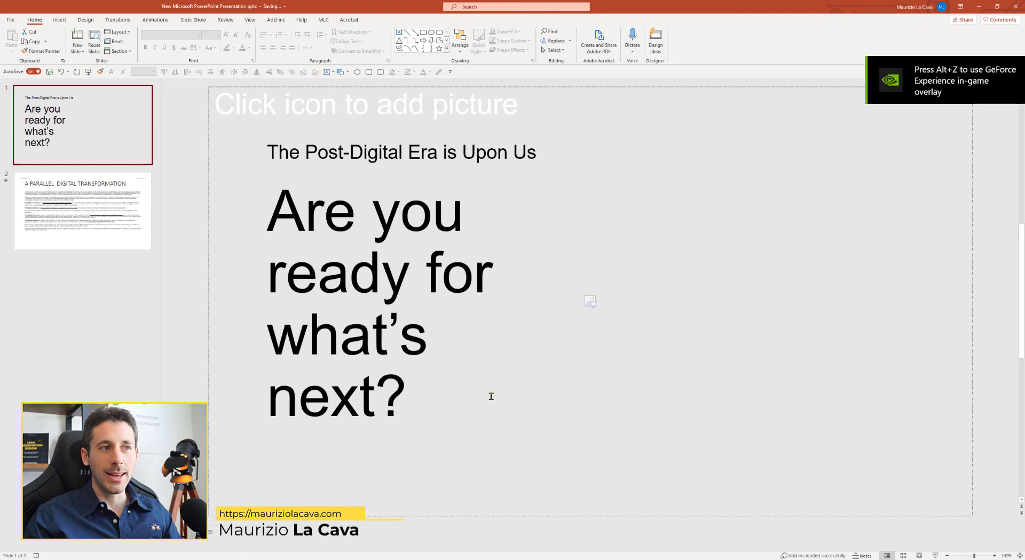
mouse_move(211, 360)
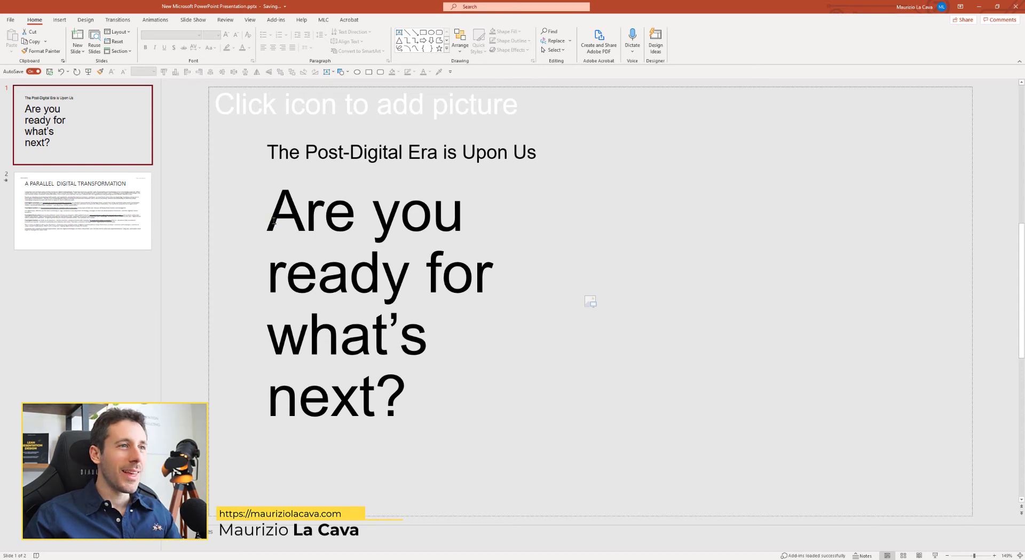
mouse_move(594, 308)
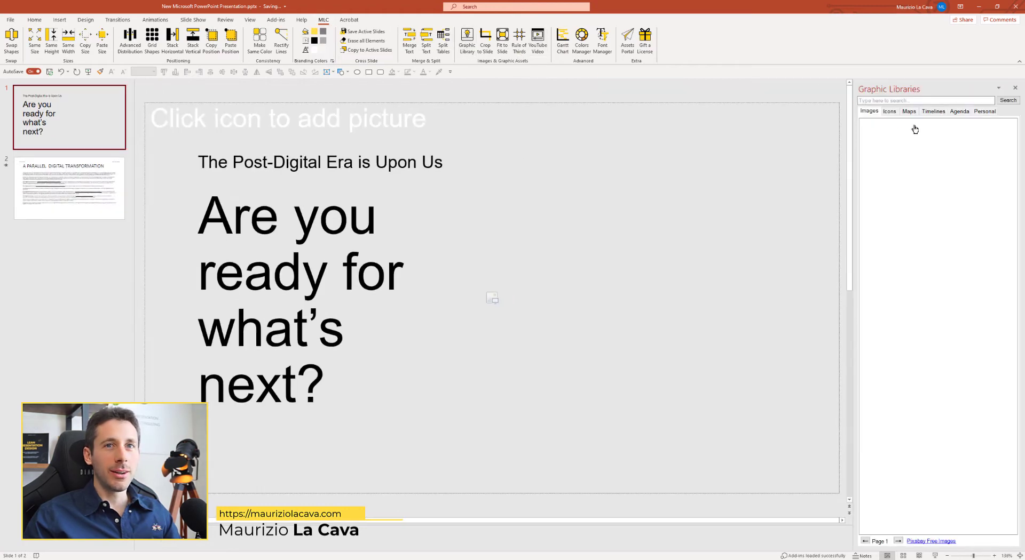
Step: Search the image library for 'vision eye' and browse results for the green-leaf eye photo
left_click(921, 100)
type("vision")
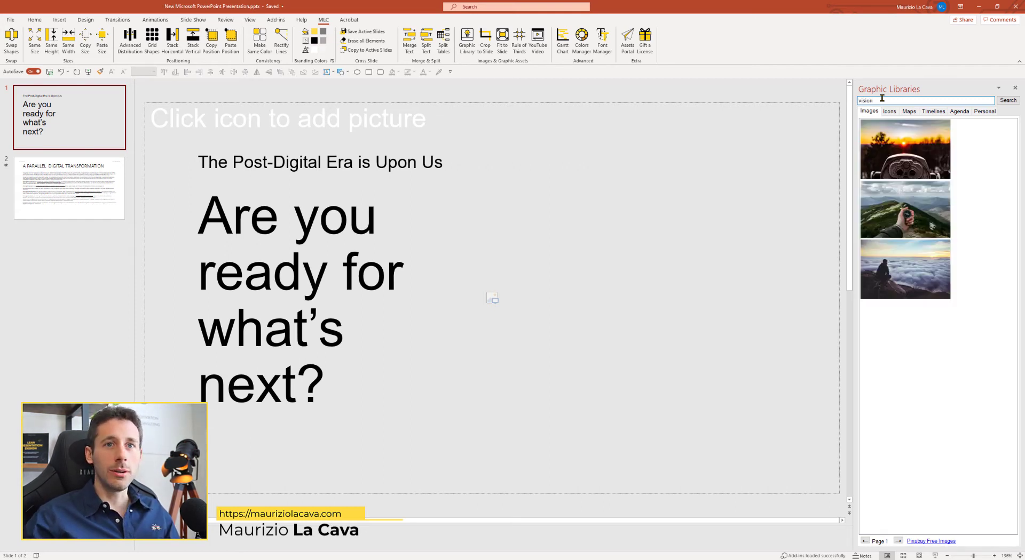
scroll("down", 3)
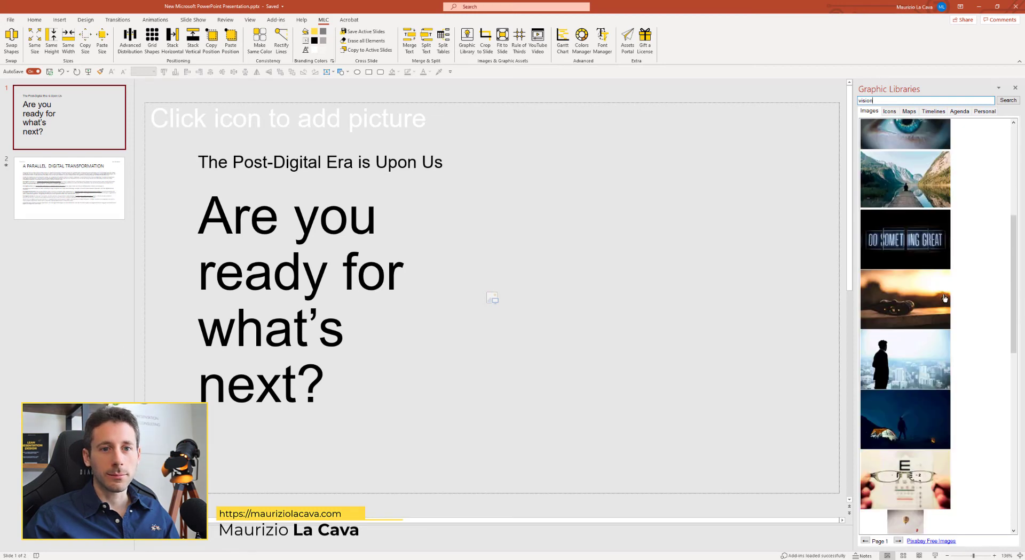
scroll("down", 3)
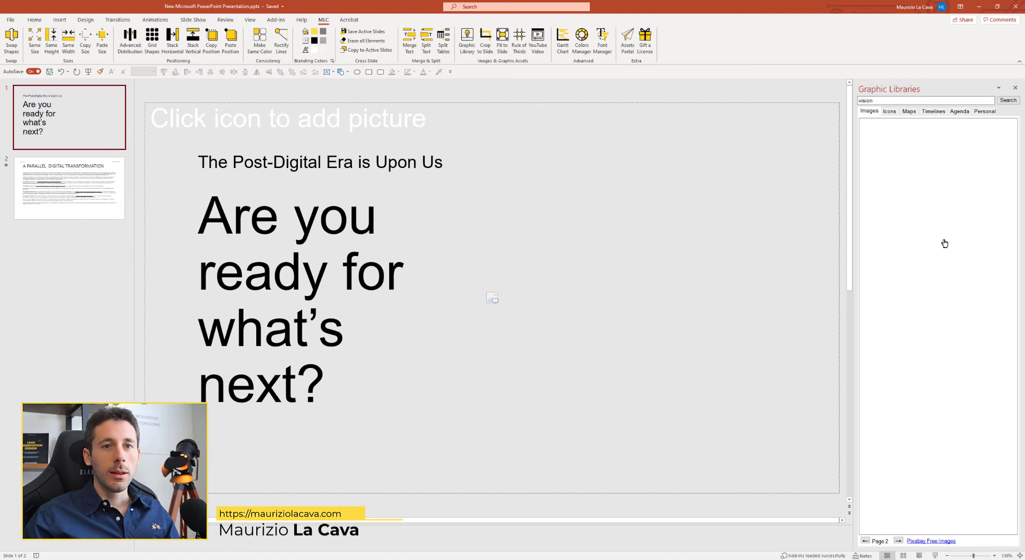
left_click(1007, 100)
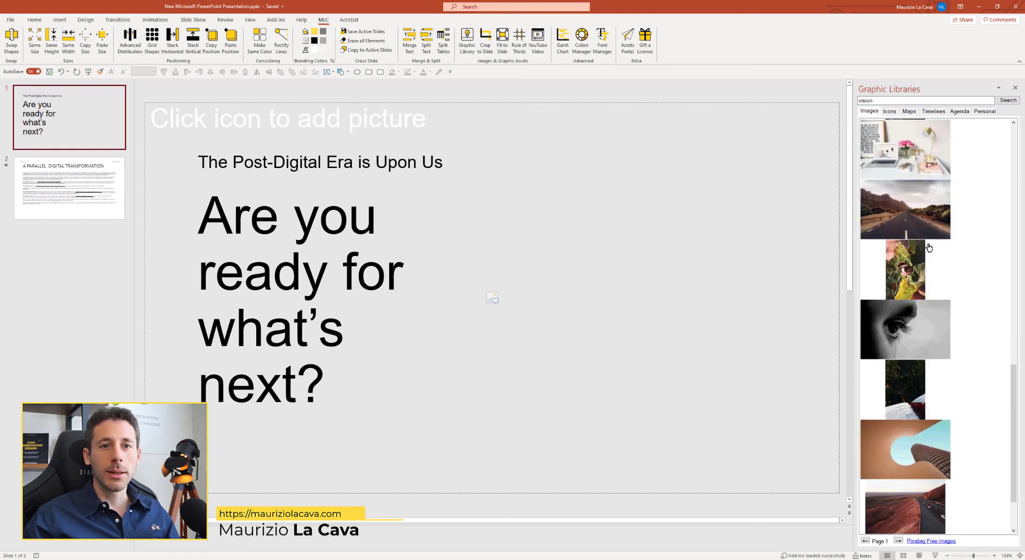
scroll("down", 3)
type(" eye")
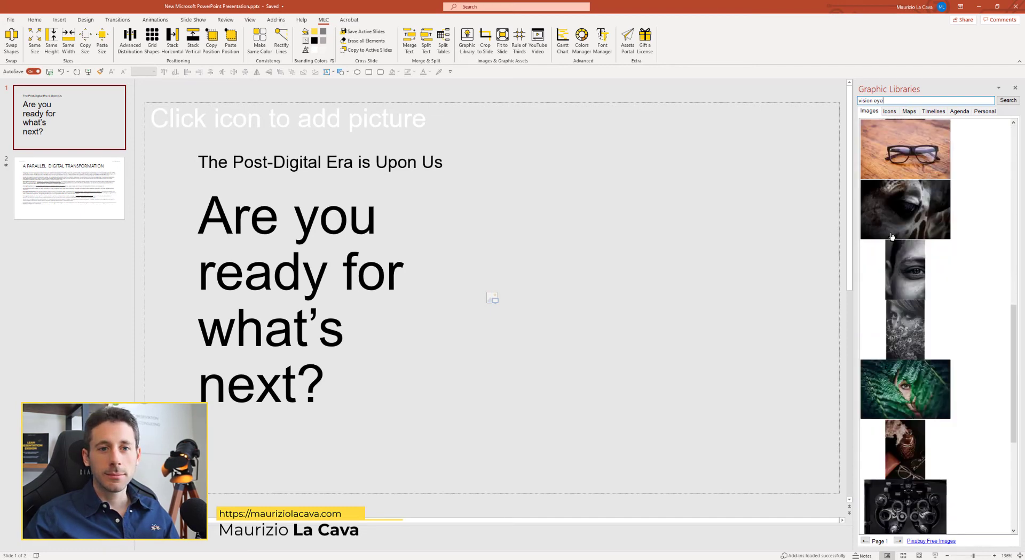
scroll("down", 3)
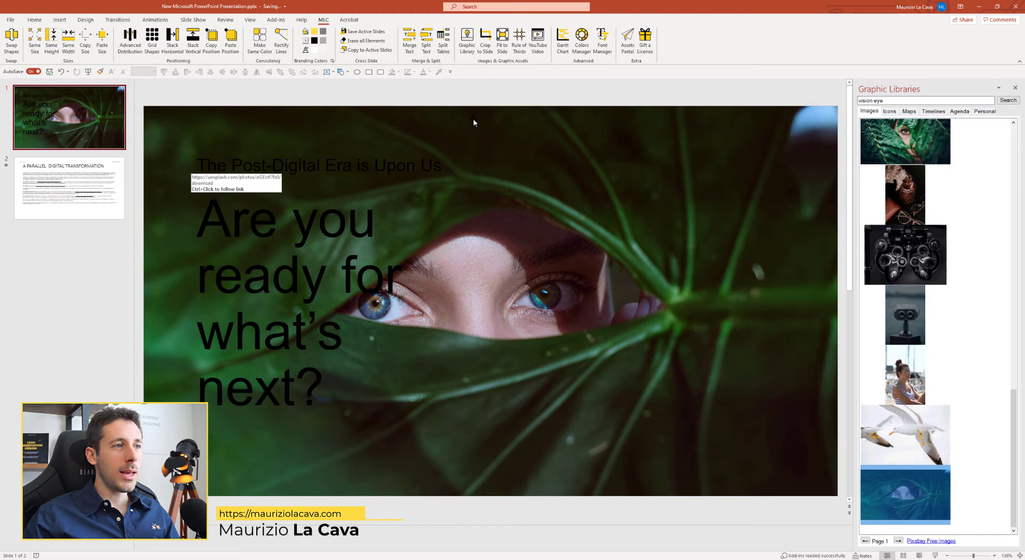
Step: Reset slide 1 so the title and tagline sit readable over the eye-behind-leaves backdrop
right_click(69, 117)
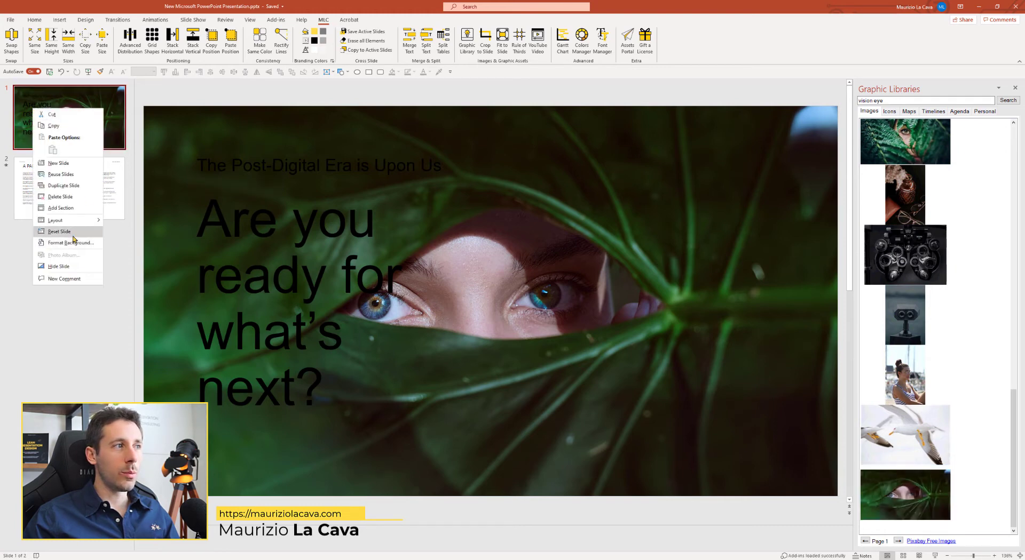
left_click(57, 231)
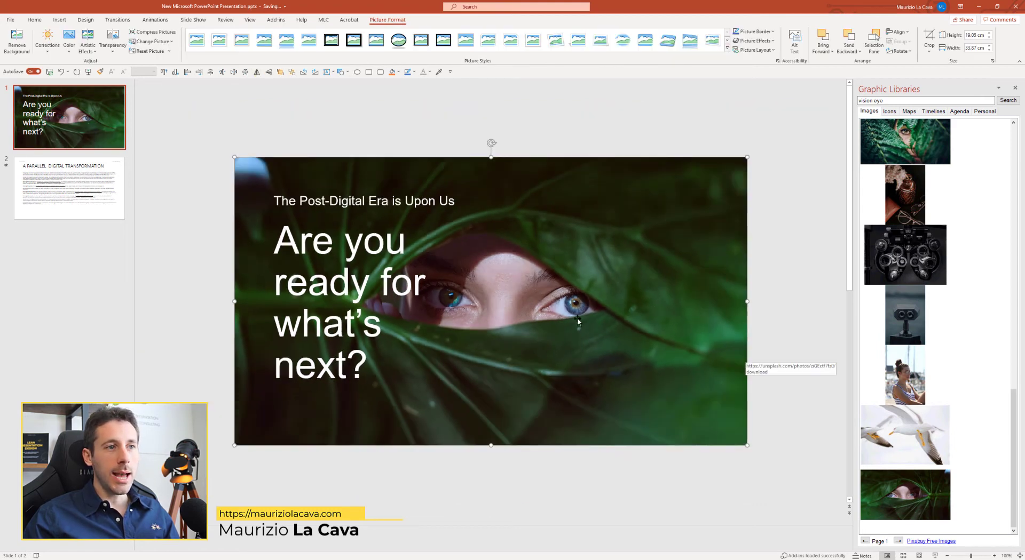
mouse_move(243, 200)
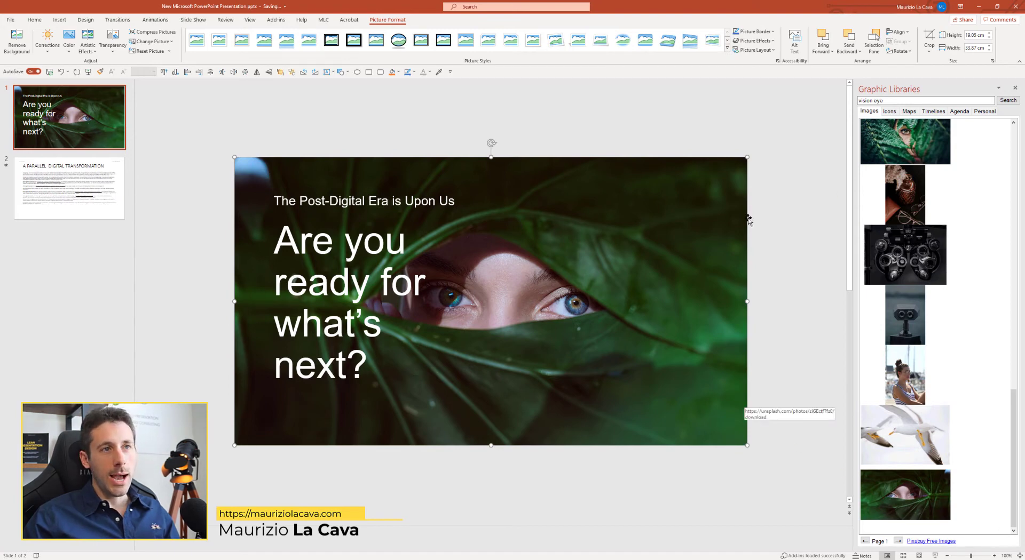
left_click(928, 36)
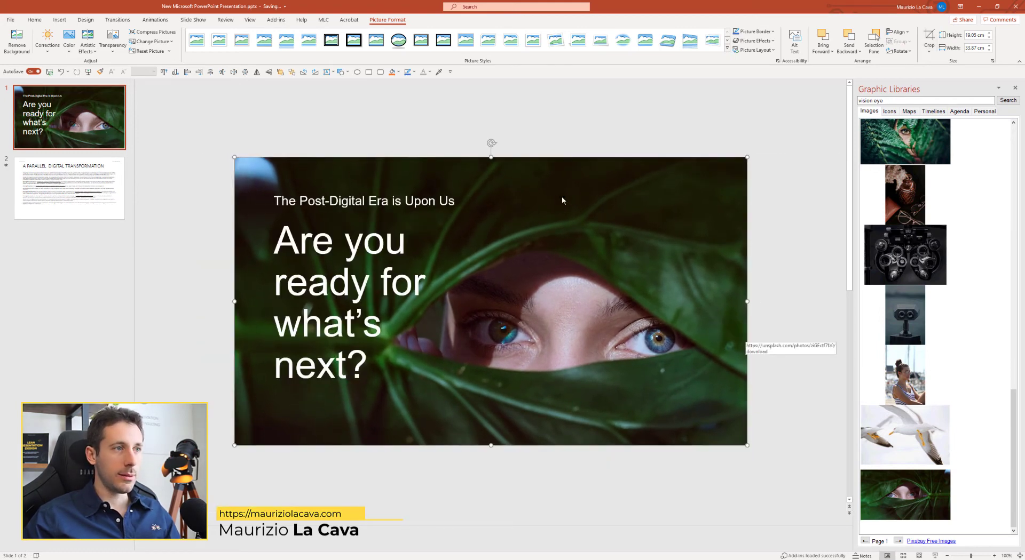
mouse_move(329, 432)
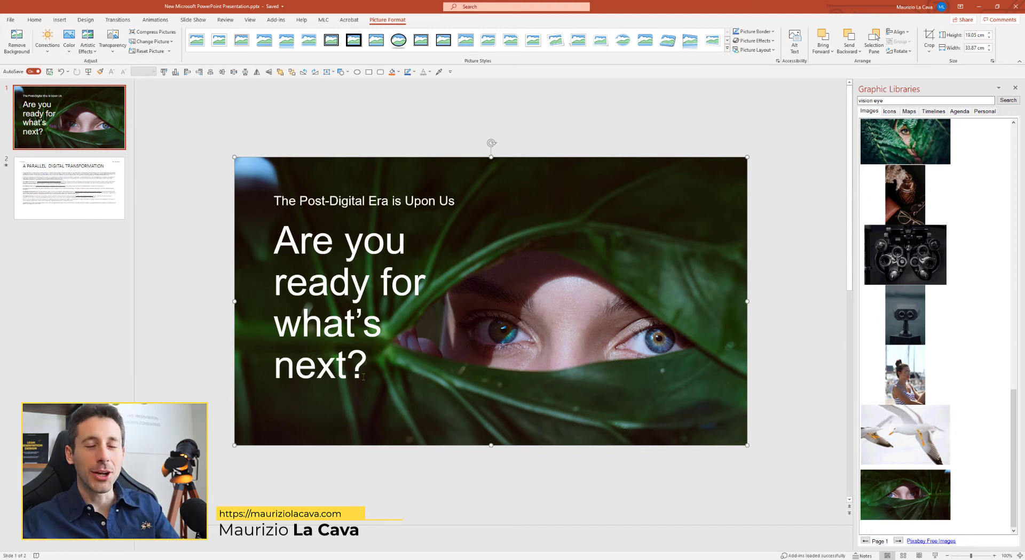
mouse_move(450, 372)
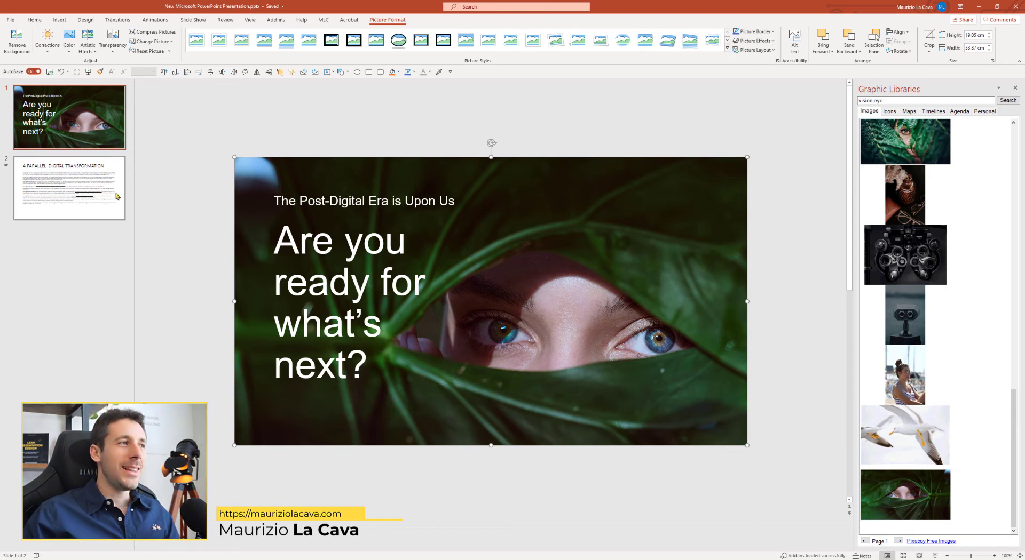
Step: Insert slide 3 after slide 2 and give it the Custom four-spot layout with the green title band
left_click(68, 188)
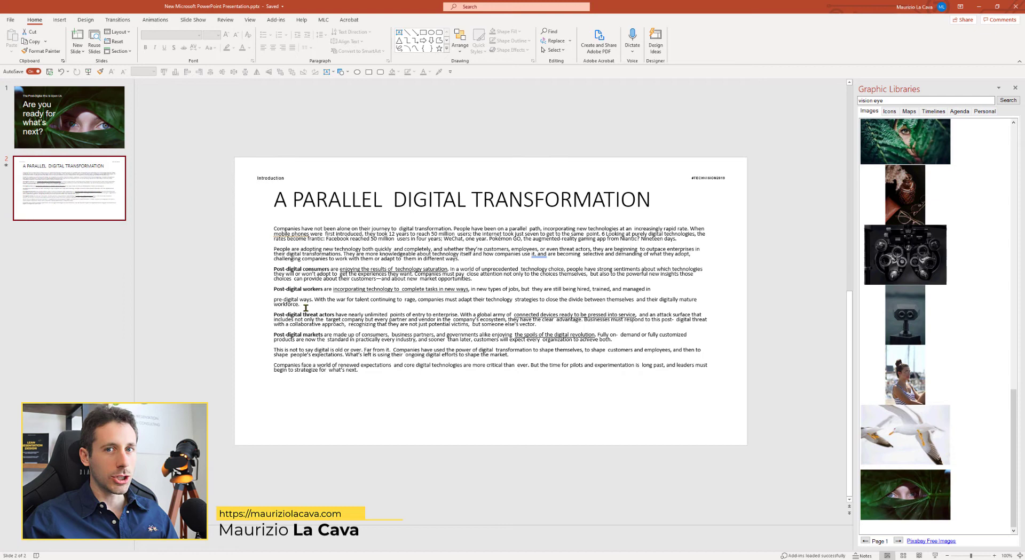
mouse_move(639, 309)
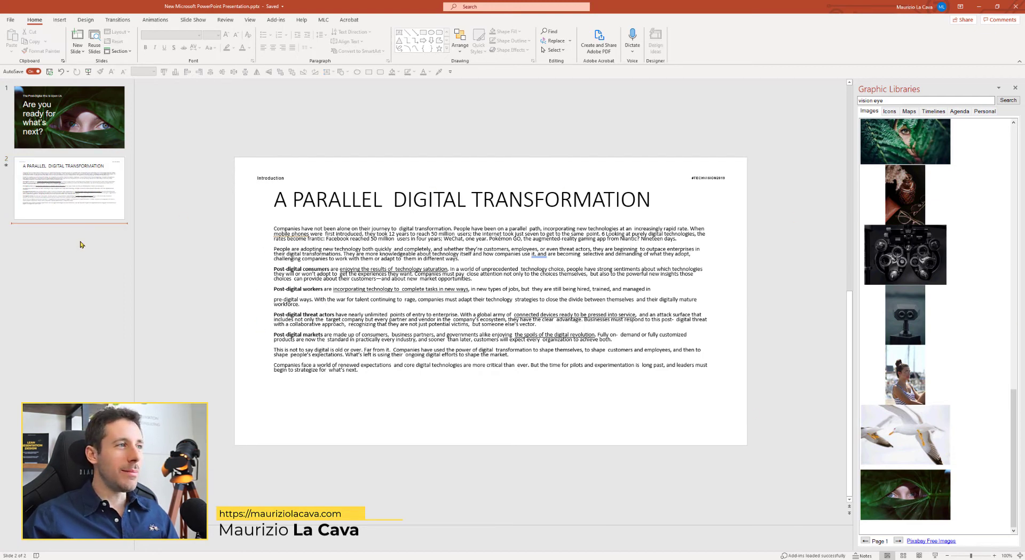
right_click(45, 259)
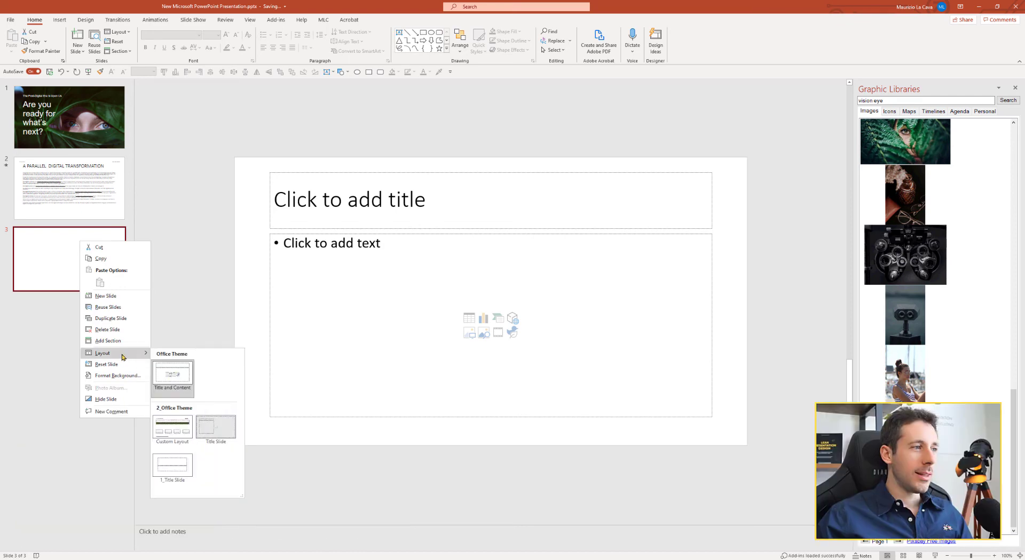
mouse_move(231, 396)
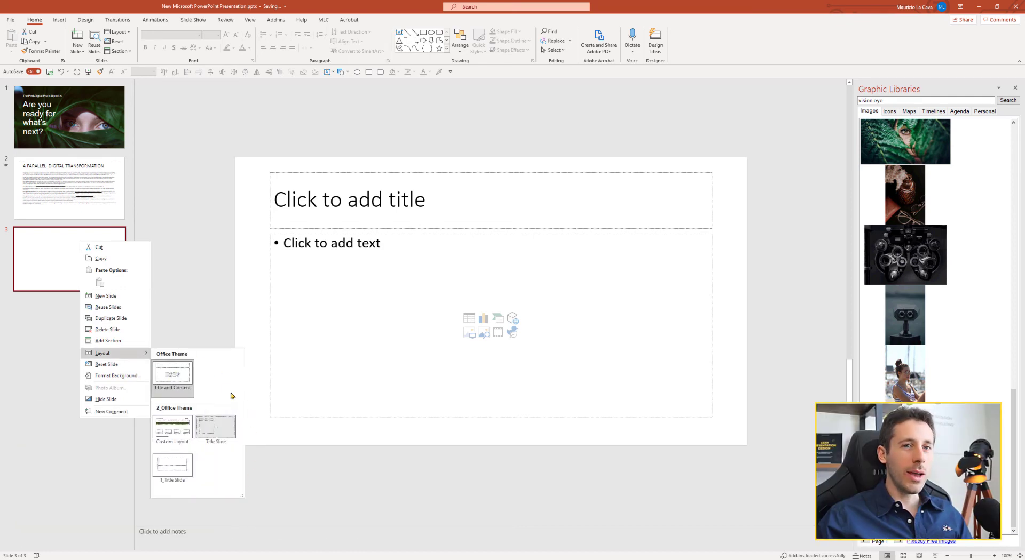
mouse_move(172, 427)
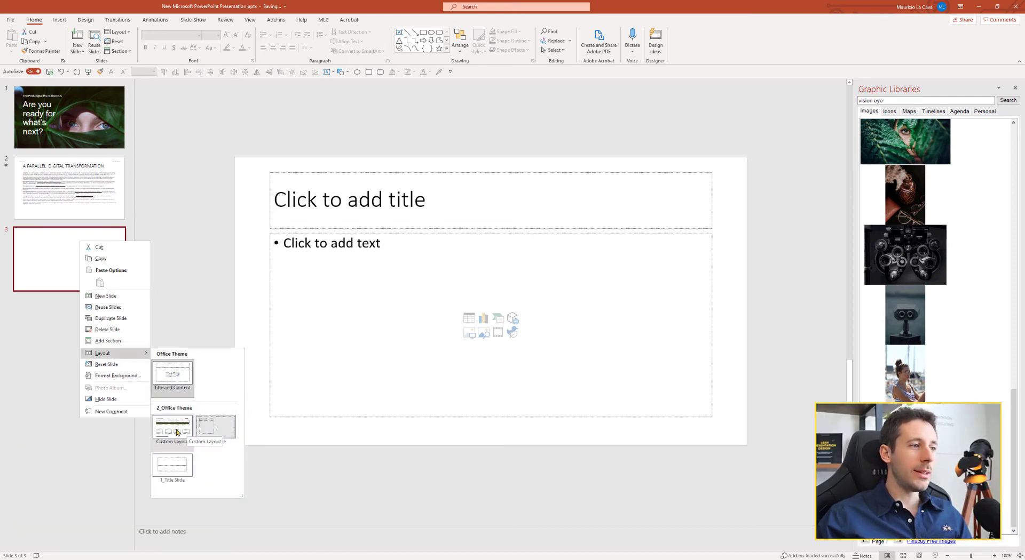
left_click(172, 427)
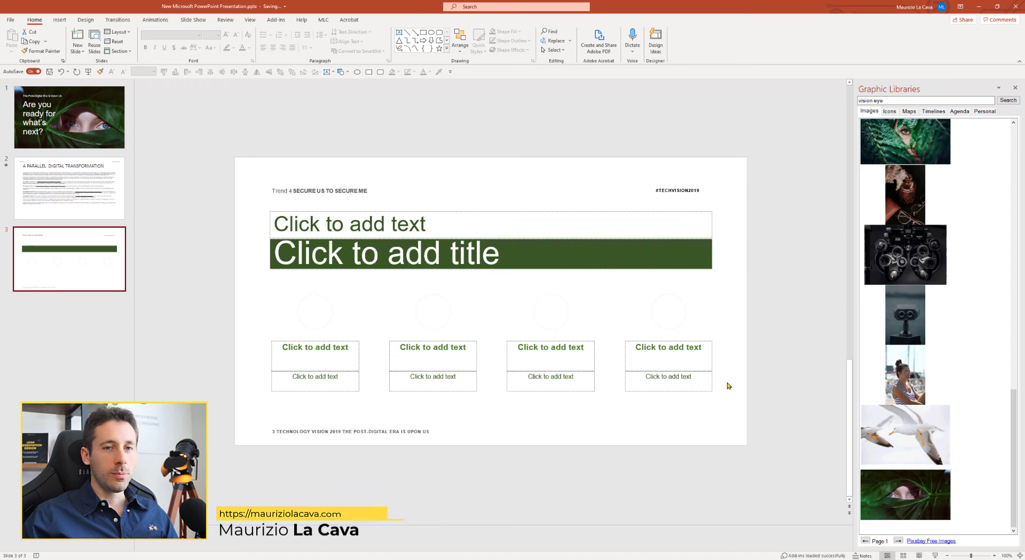
left_click(68, 188)
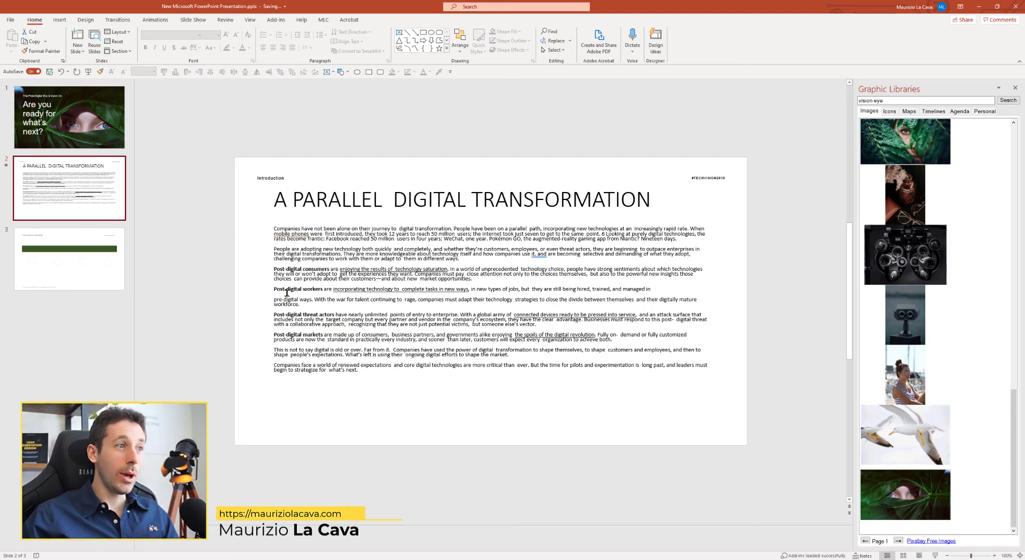
left_click(69, 259)
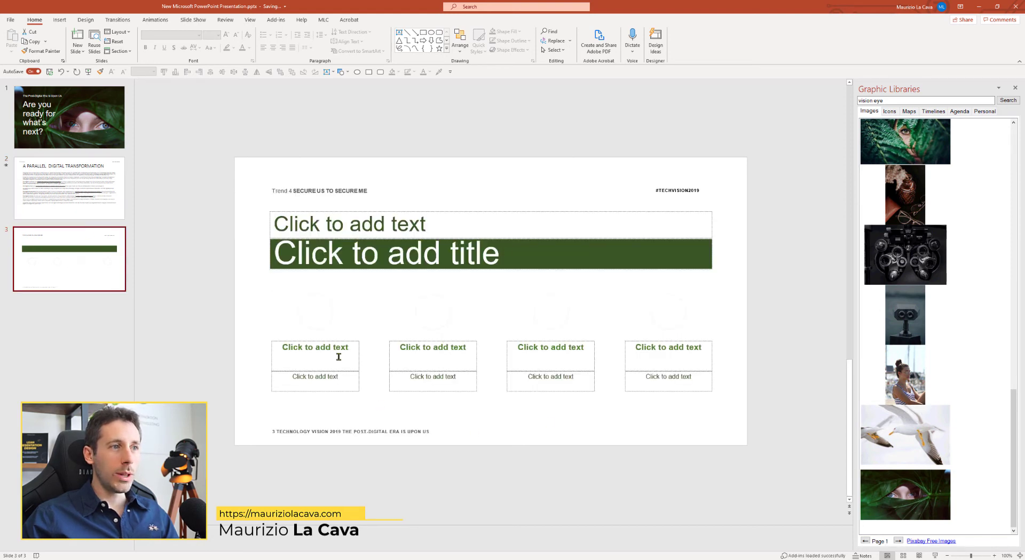
left_click(68, 188)
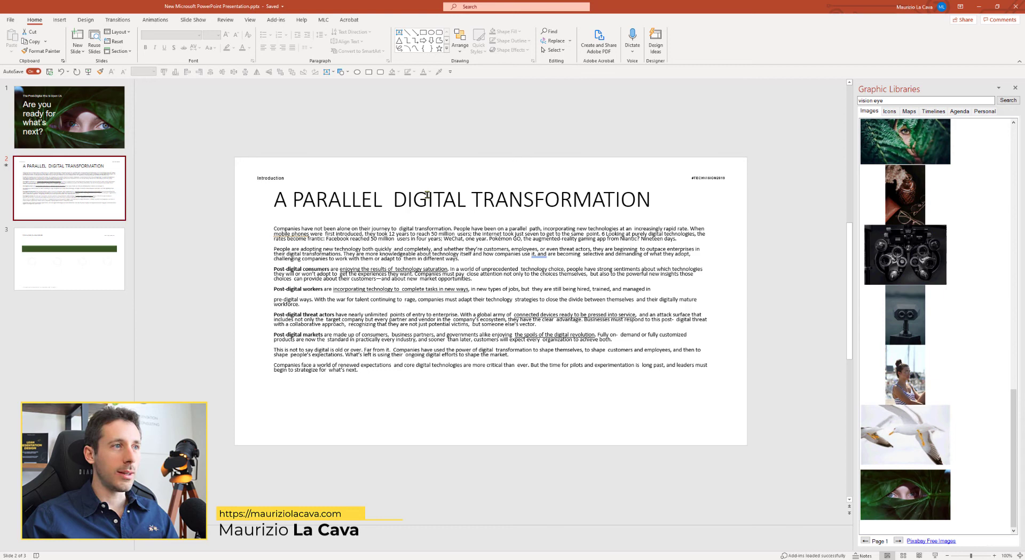
Step: Copy 'A PARALLEL' and 'DIGITAL TRANSFORMATION' from slide 2 into slide 3's title placeholders
double_click(327, 200)
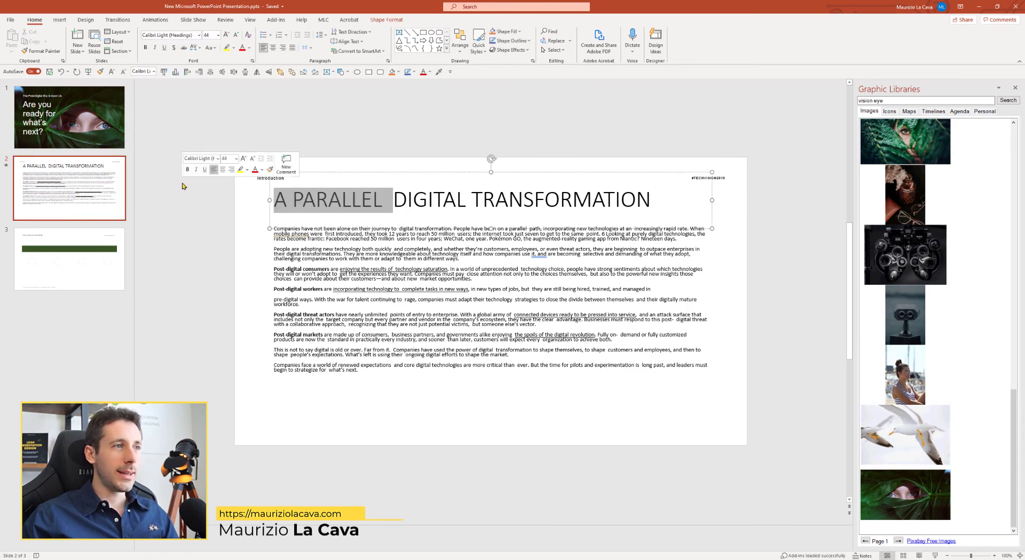
left_click(68, 258)
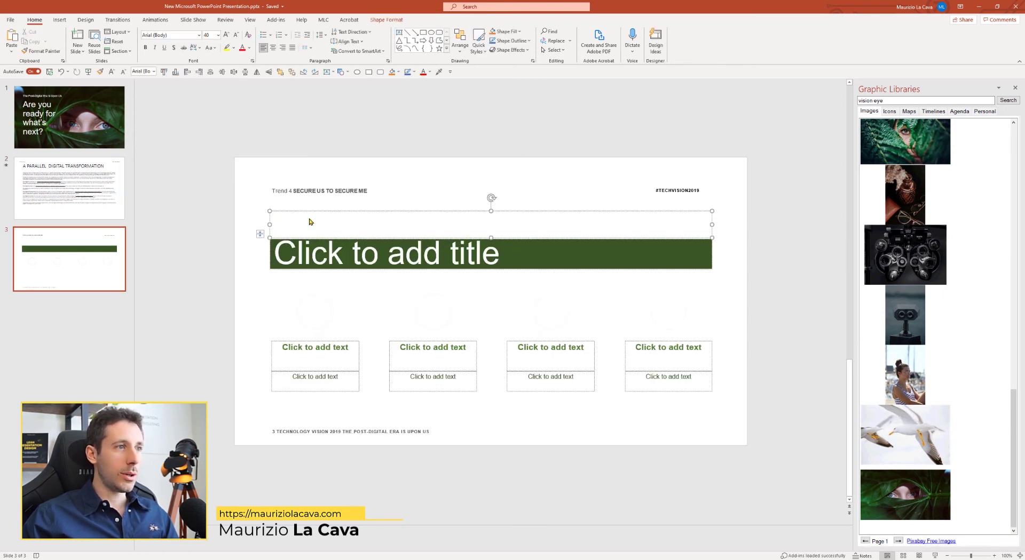
type("A PARALLEL")
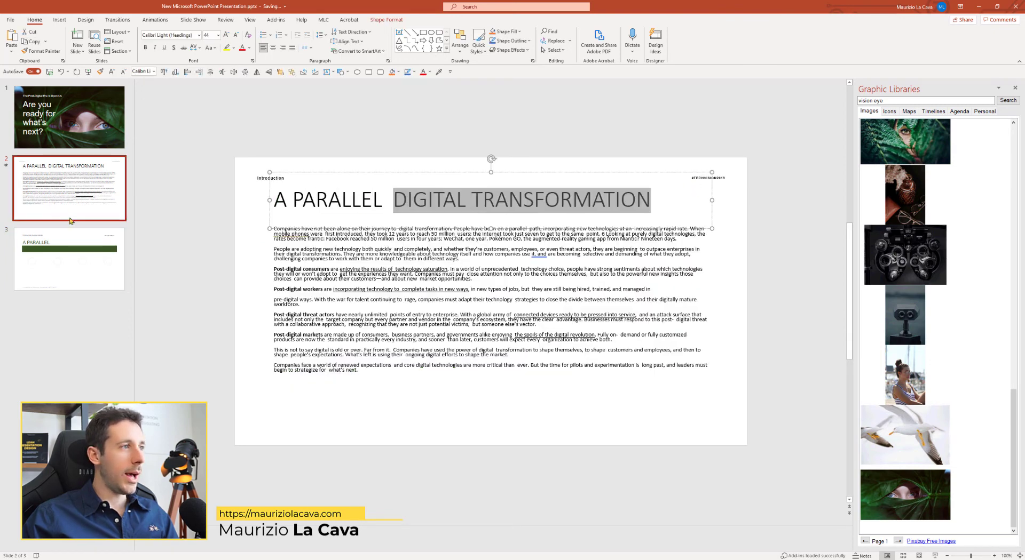
left_click(69, 259)
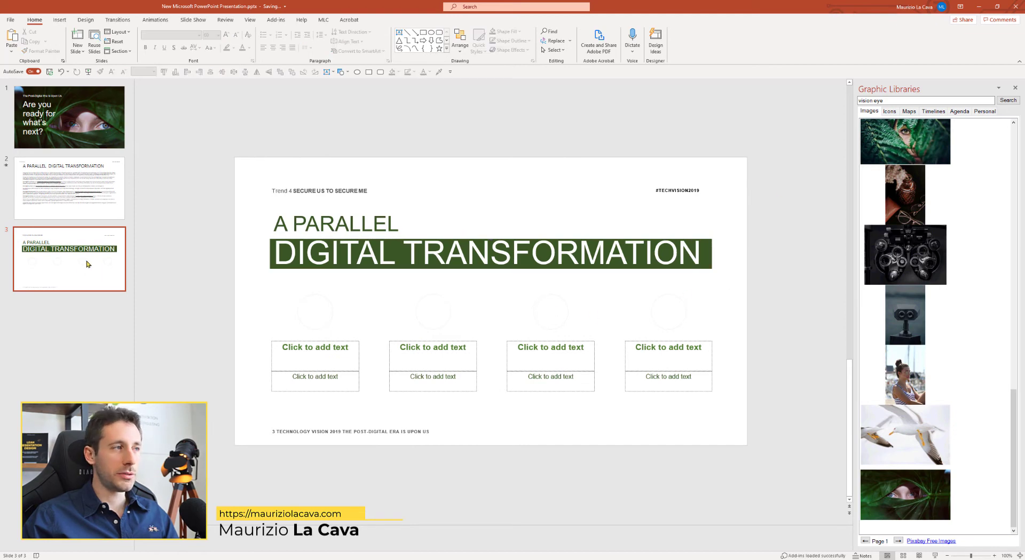
Step: Paste the Post-digital consumers and workers headings from slide 2 into the first two spots
left_click(68, 188)
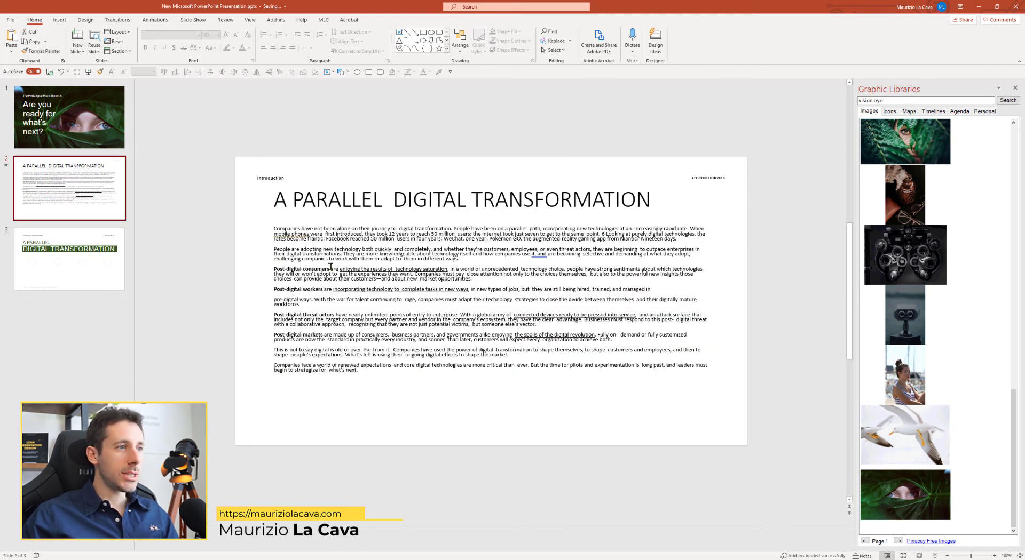
left_click(68, 258)
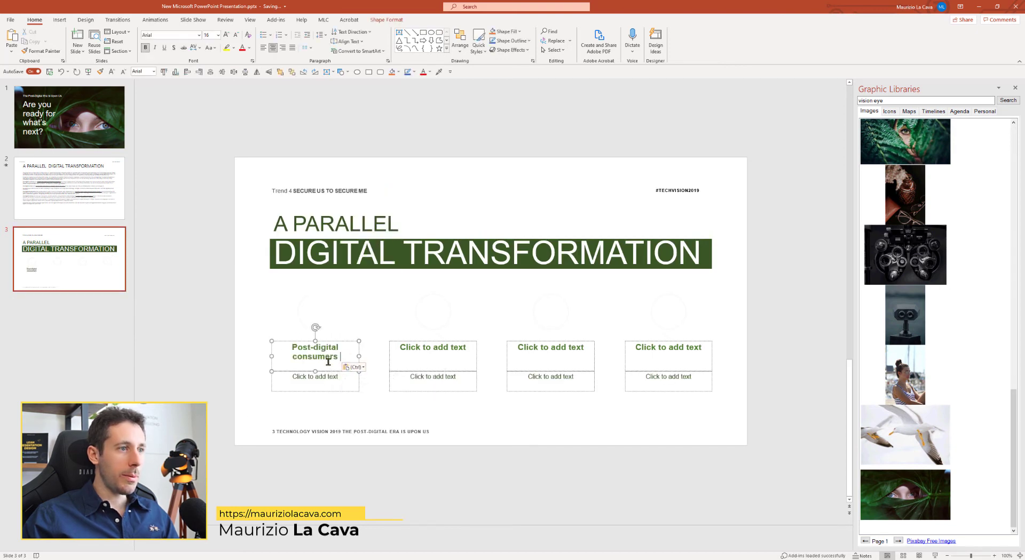
left_click(68, 188)
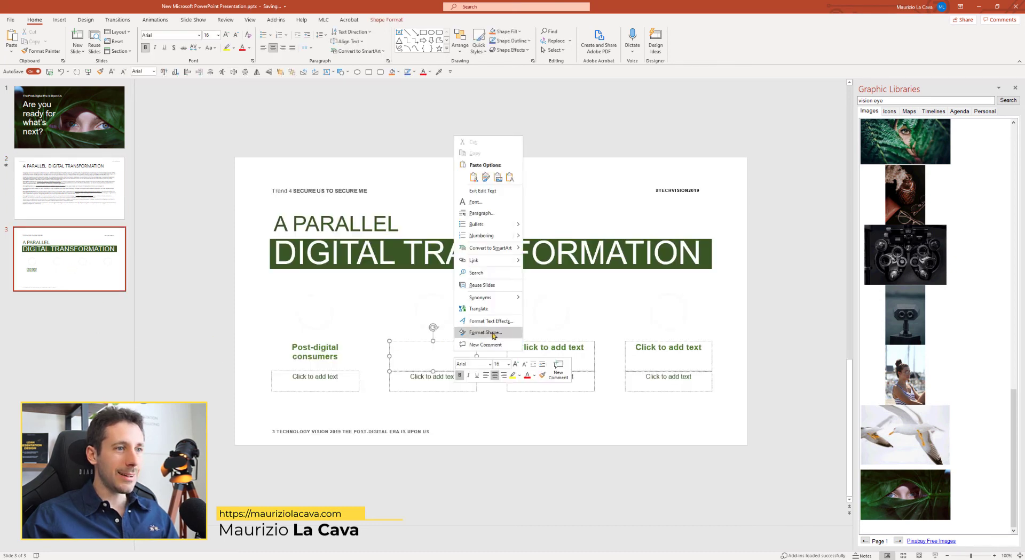
left_click(68, 188)
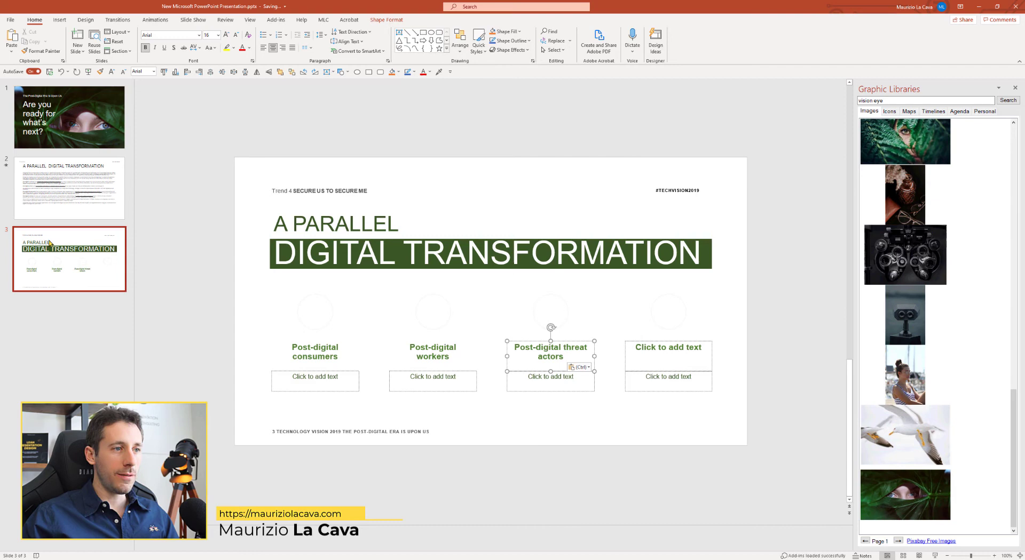
left_click(68, 187)
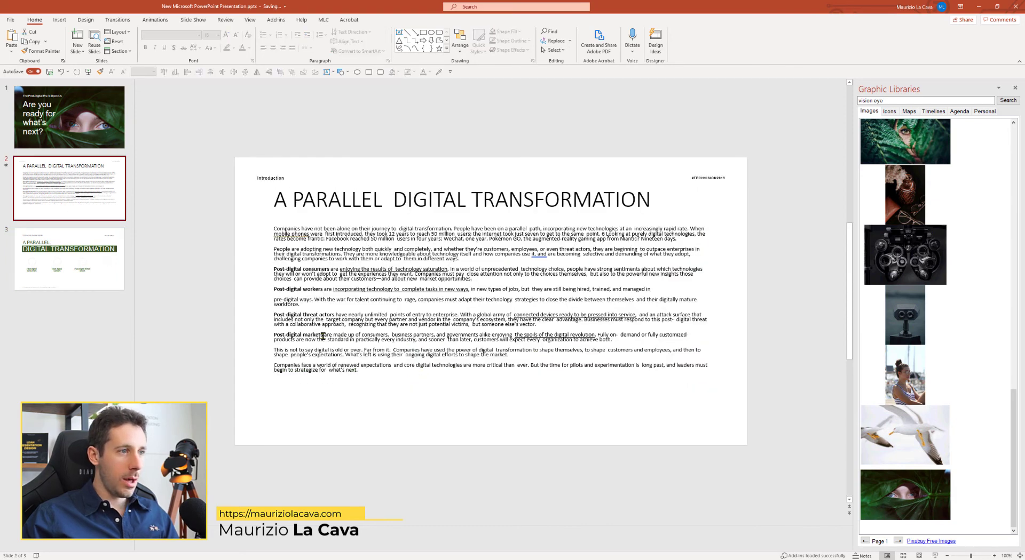
Step: Add the Post-digital markets heading and paste each column's key phrase from slide 2 as its description
right_click(458, 253)
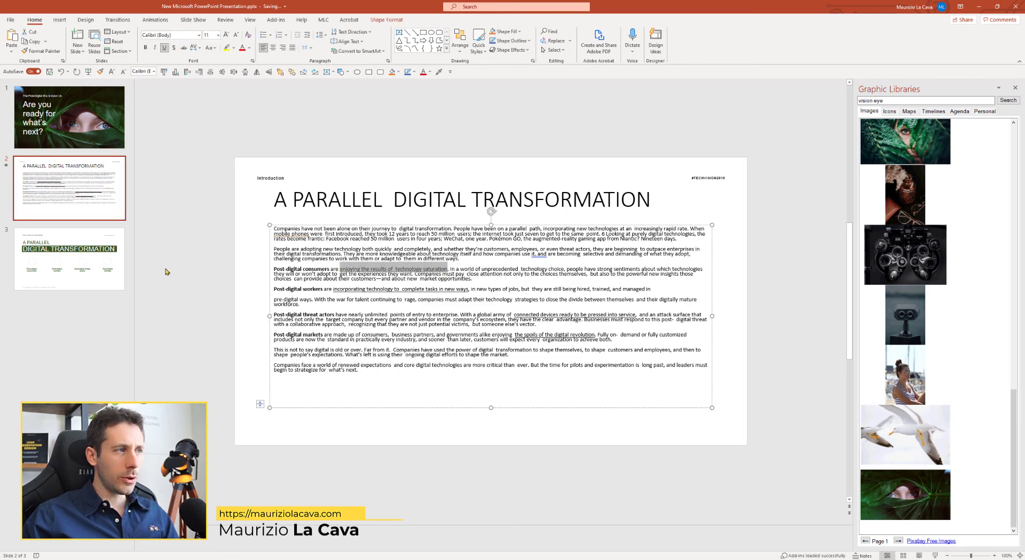
left_click(68, 258)
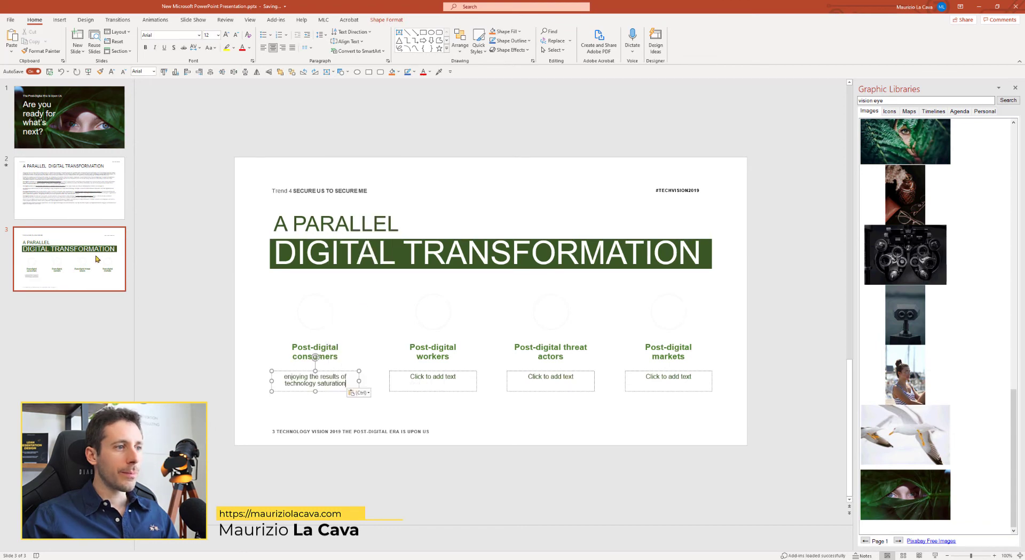
left_click(68, 188)
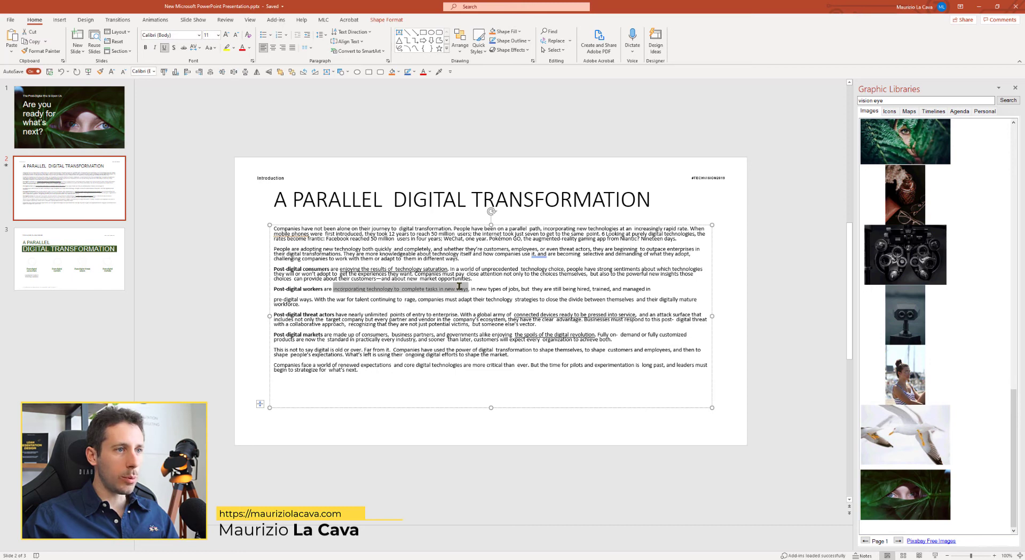
left_click(68, 258)
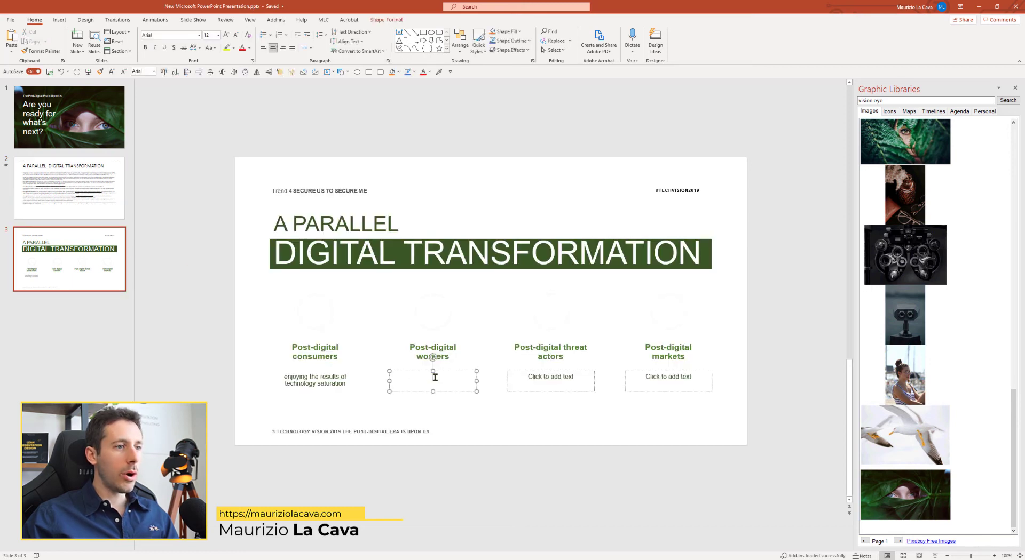
left_click(69, 188)
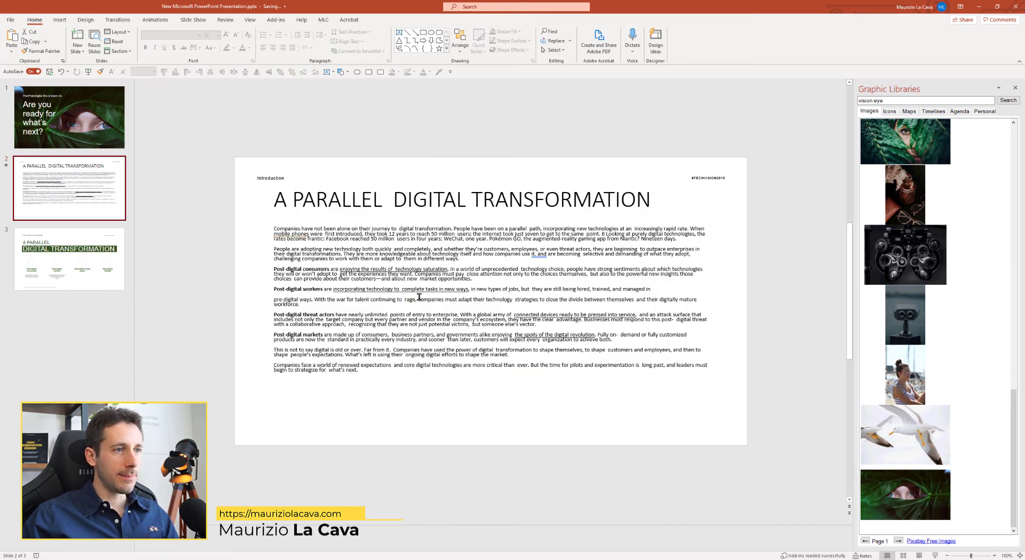
mouse_move(513, 314)
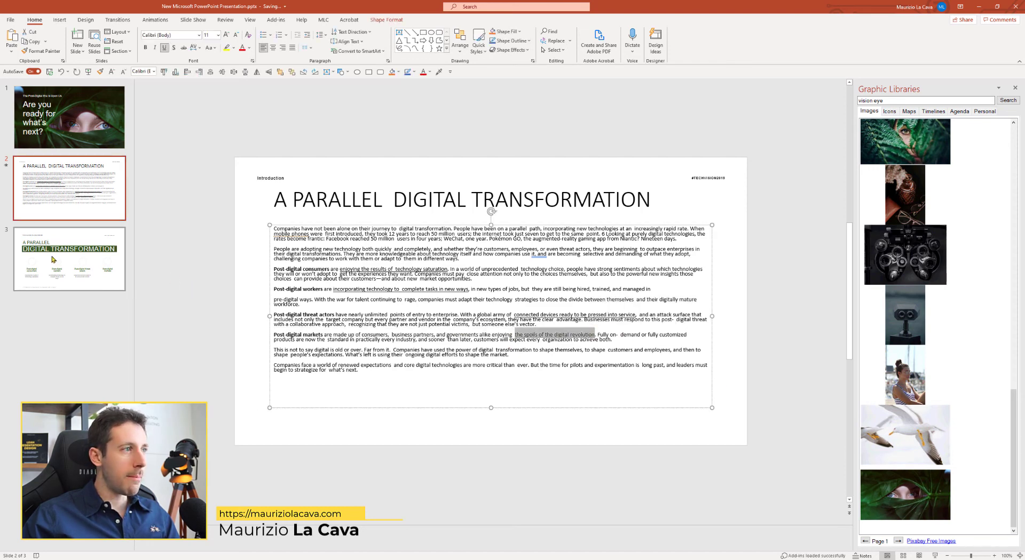
left_click(68, 258)
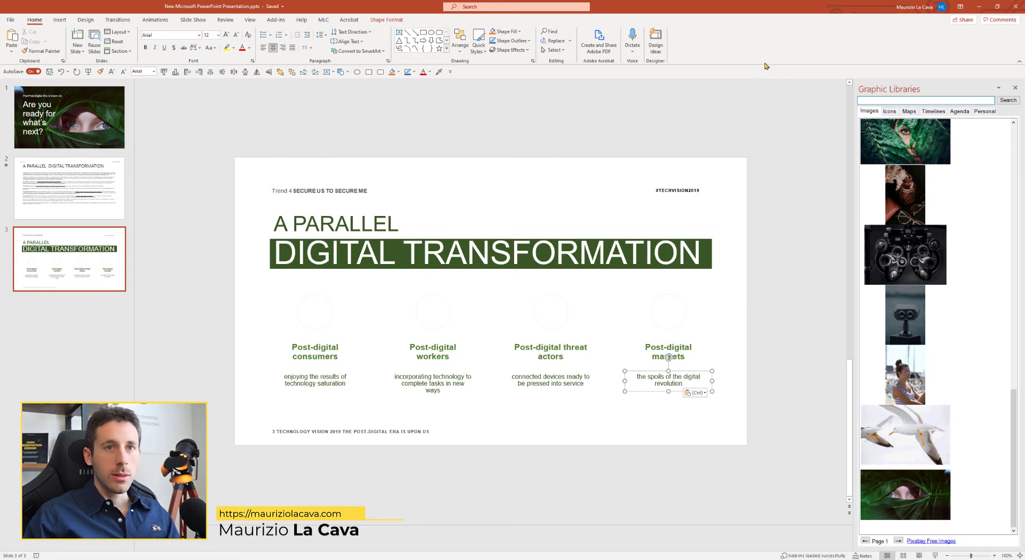
Step: Search the Icons library for 'person' and place group and person icons above consumers and workers
left_click(889, 111)
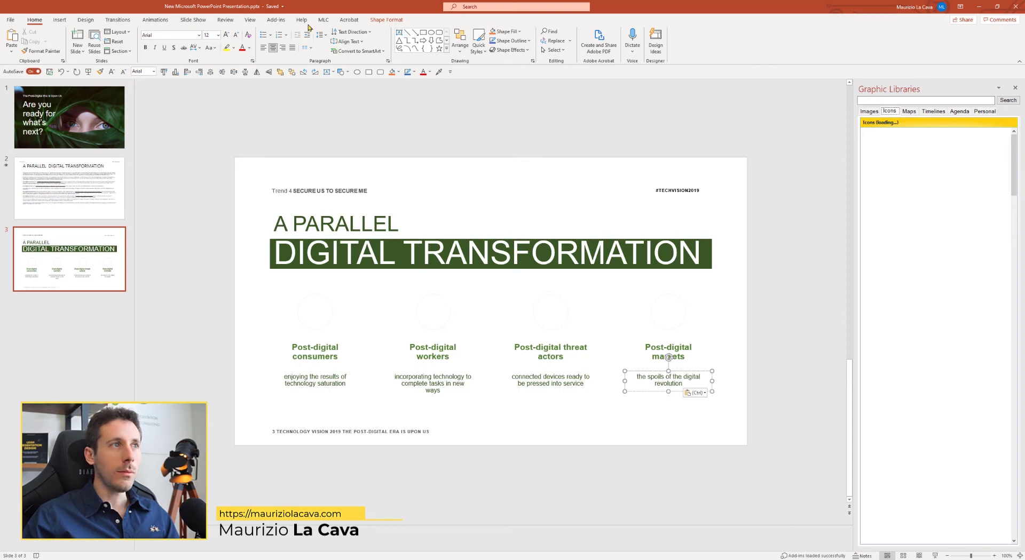
left_click(322, 20)
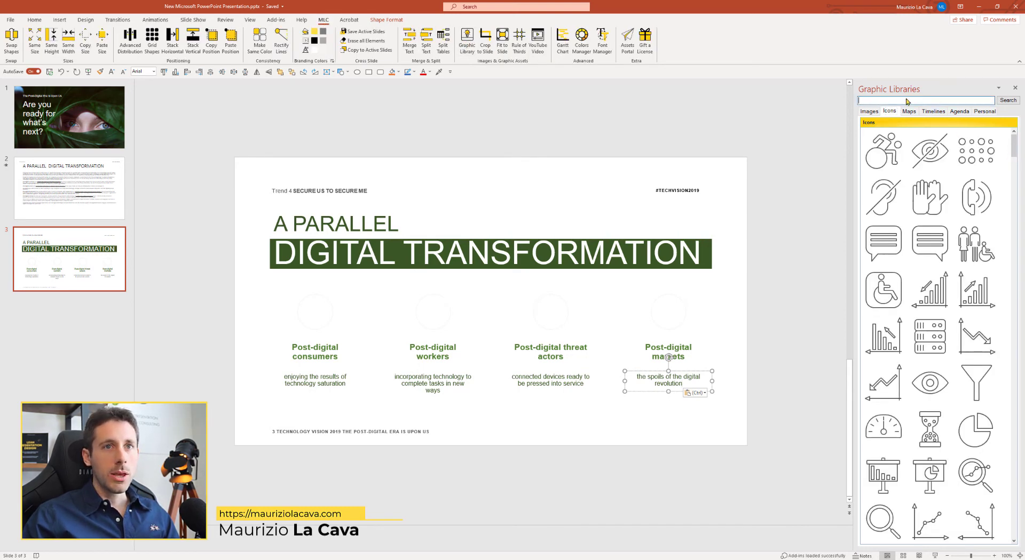
type("person")
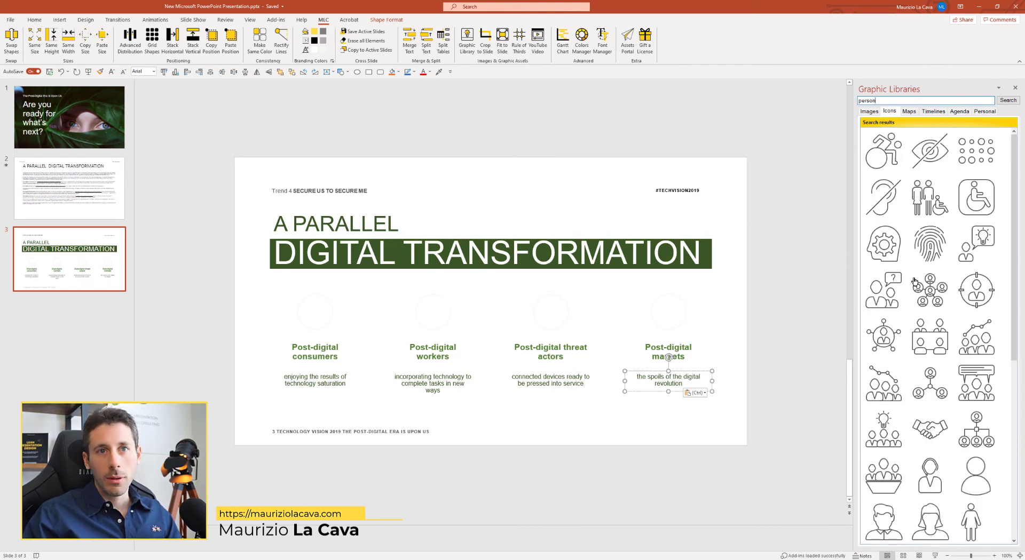
scroll("down", 3)
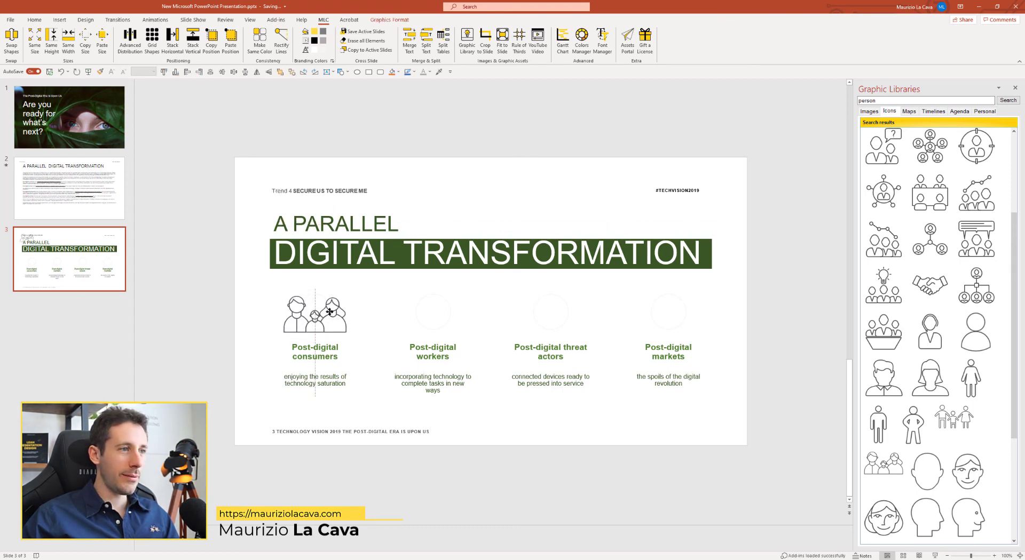
left_click(314, 311)
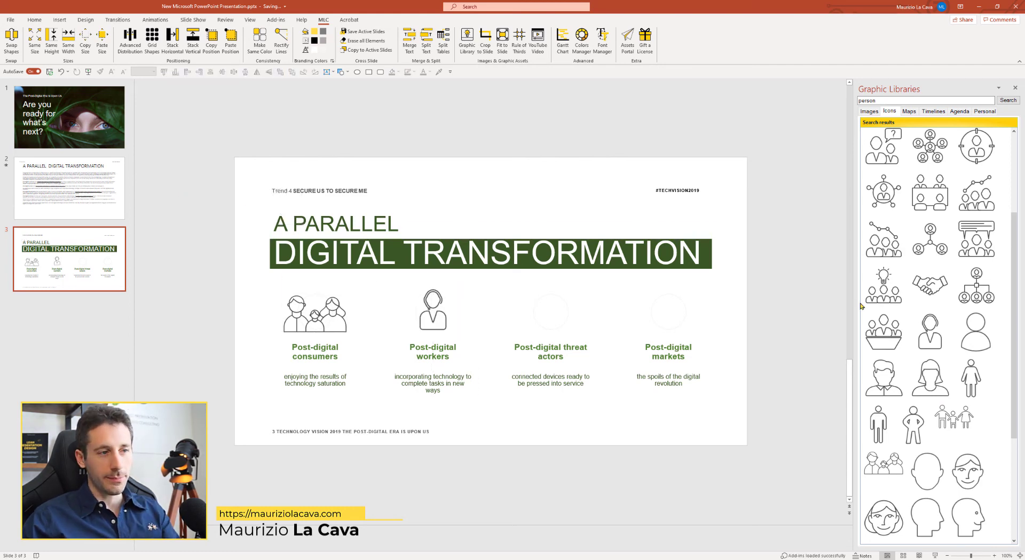
mouse_move(592, 362)
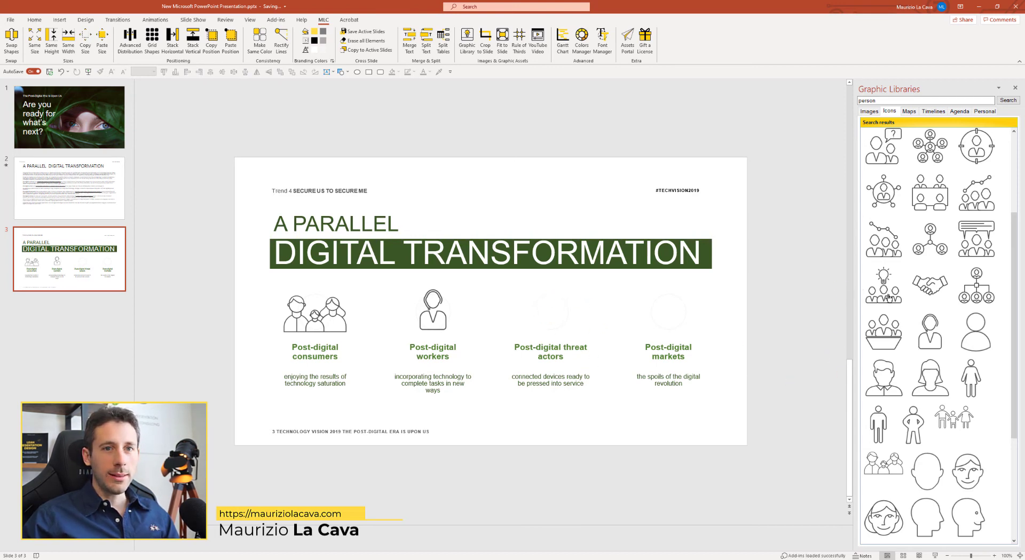
Step: Insert a crowd icon for threat actors and drag a 'danger' warning triangle above it
left_click(882, 285)
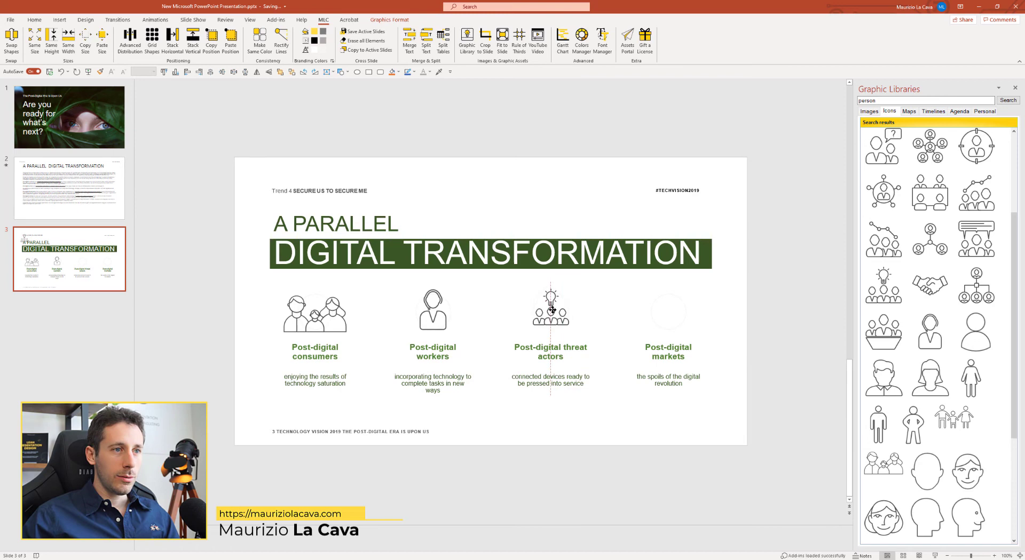
left_click(551, 307)
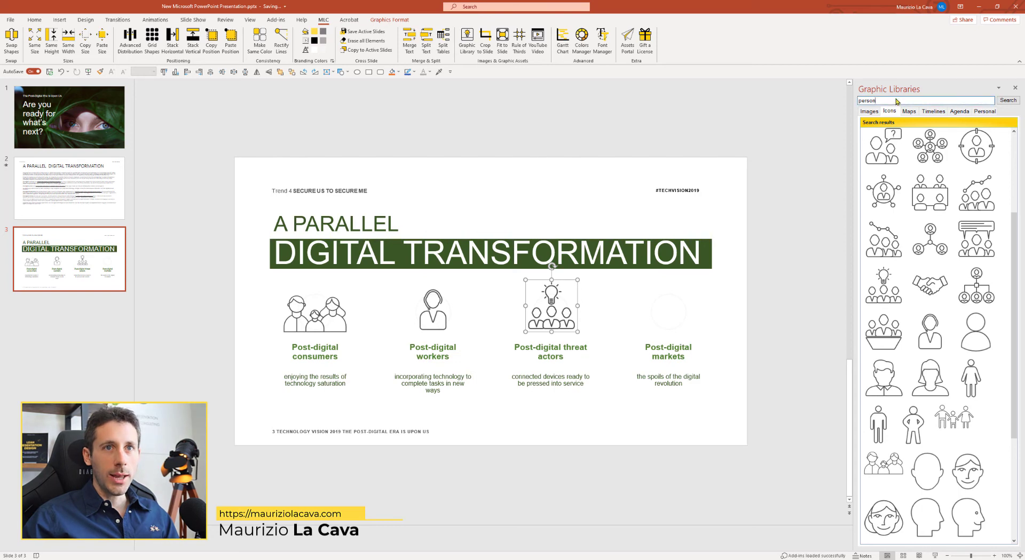
type("danger")
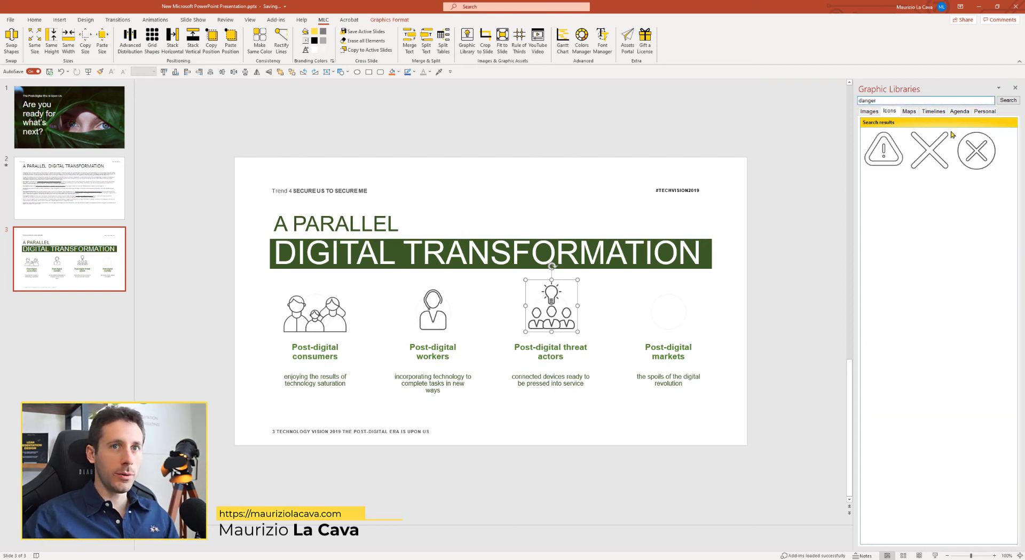
mouse_move(560, 307)
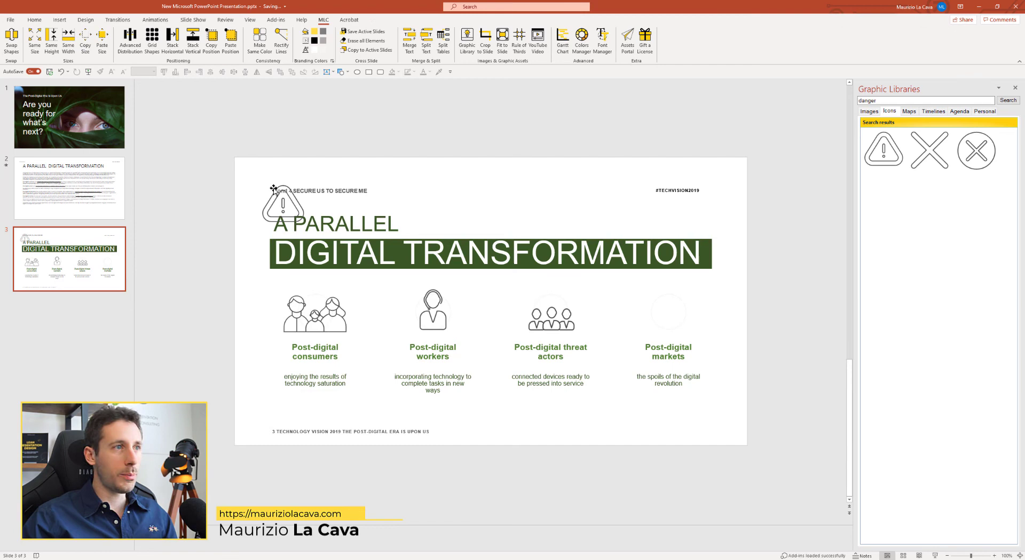
left_click_drag(283, 203, 555, 287)
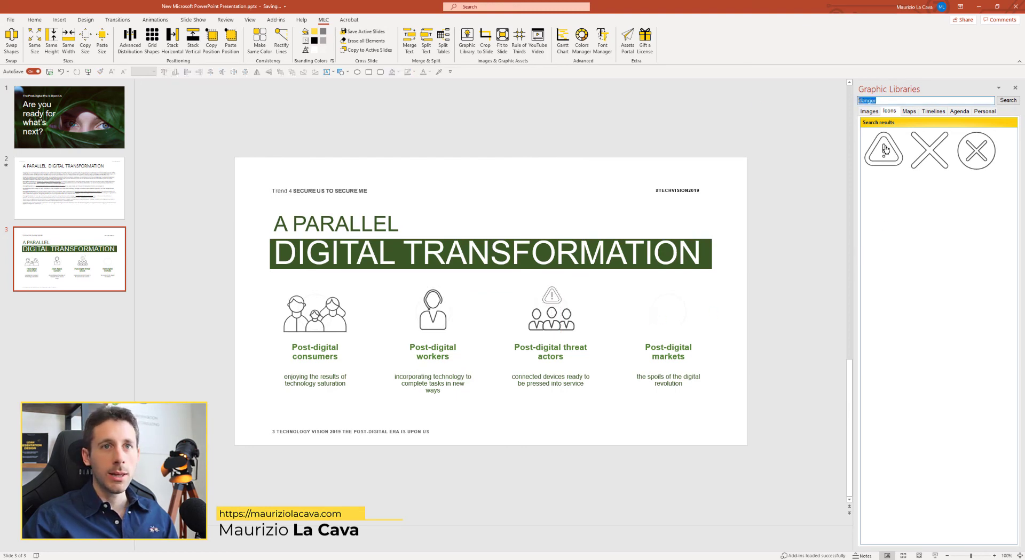
Step: Insert a 'market' pie chart icon for Post-digital markets and fill all four icons green
type("market")
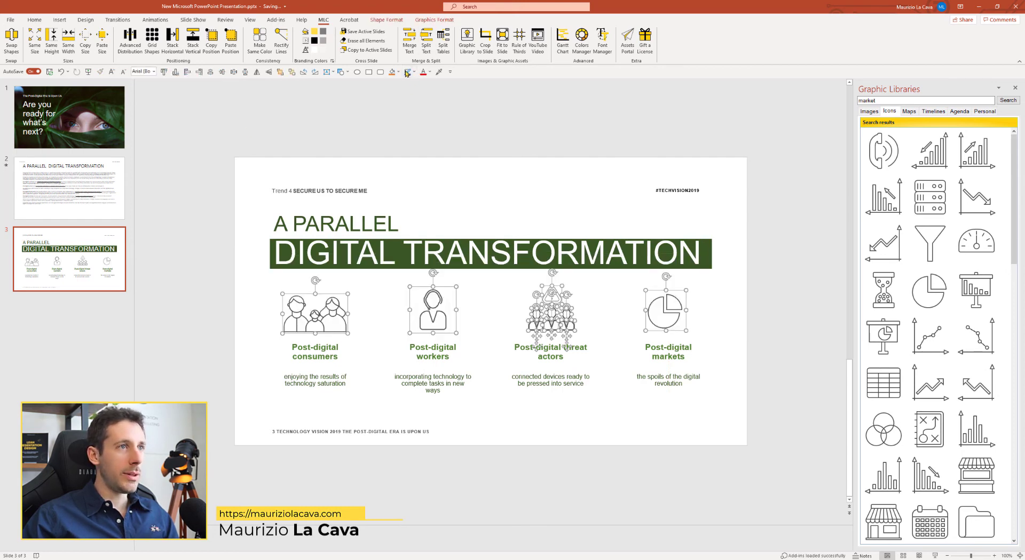
left_click(399, 72)
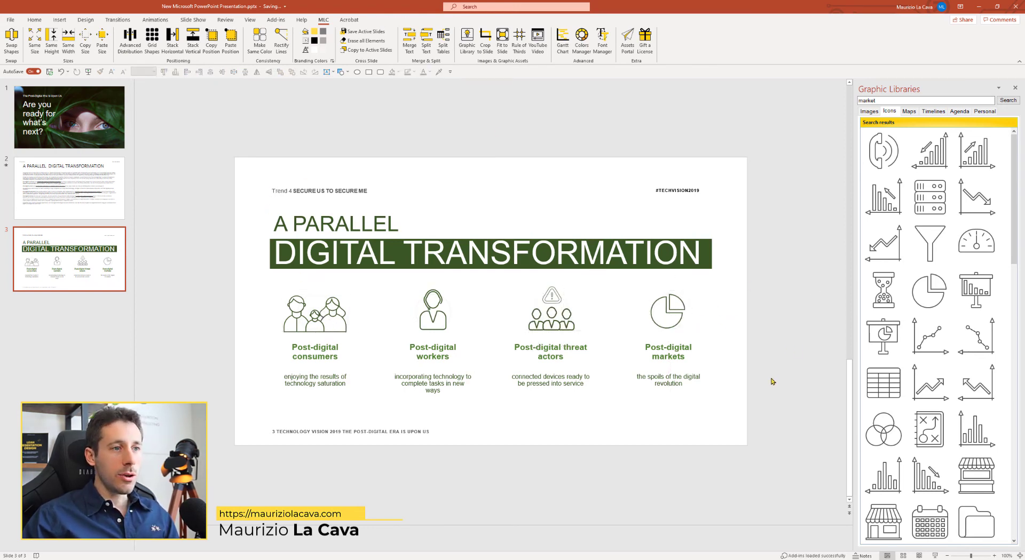
left_click(68, 189)
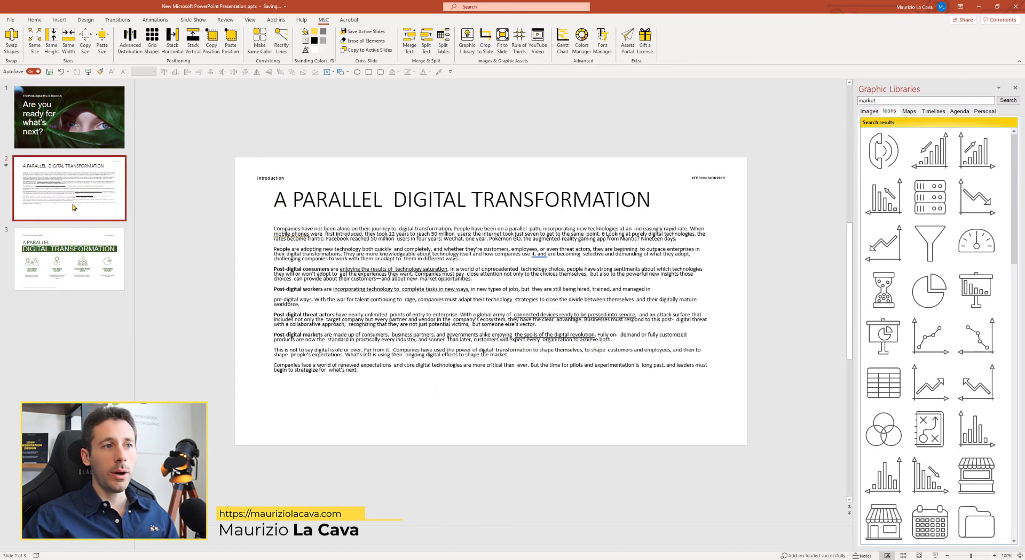
Step: Return to slide 3 to view the finished four-spot layout with green icons
left_click(69, 258)
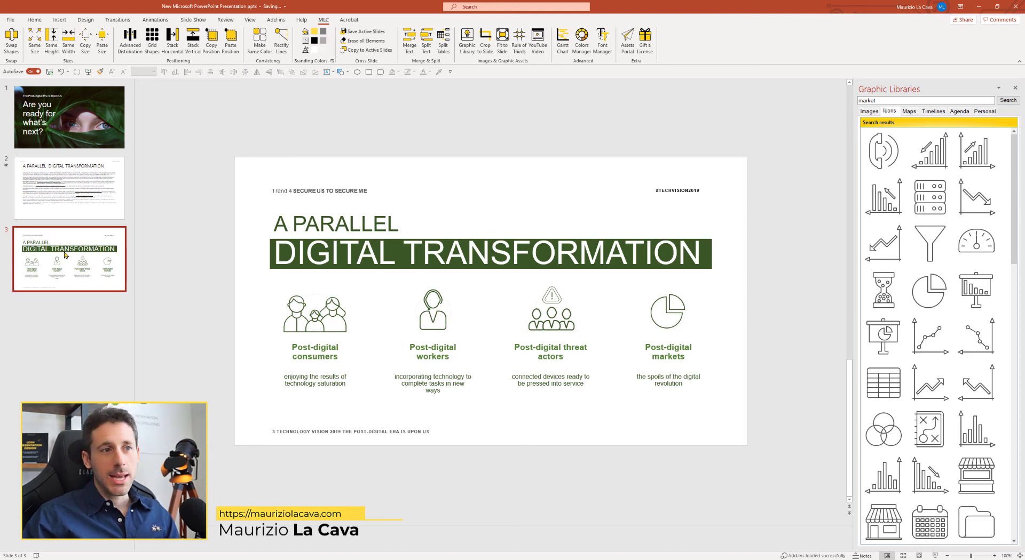
mouse_move(77, 265)
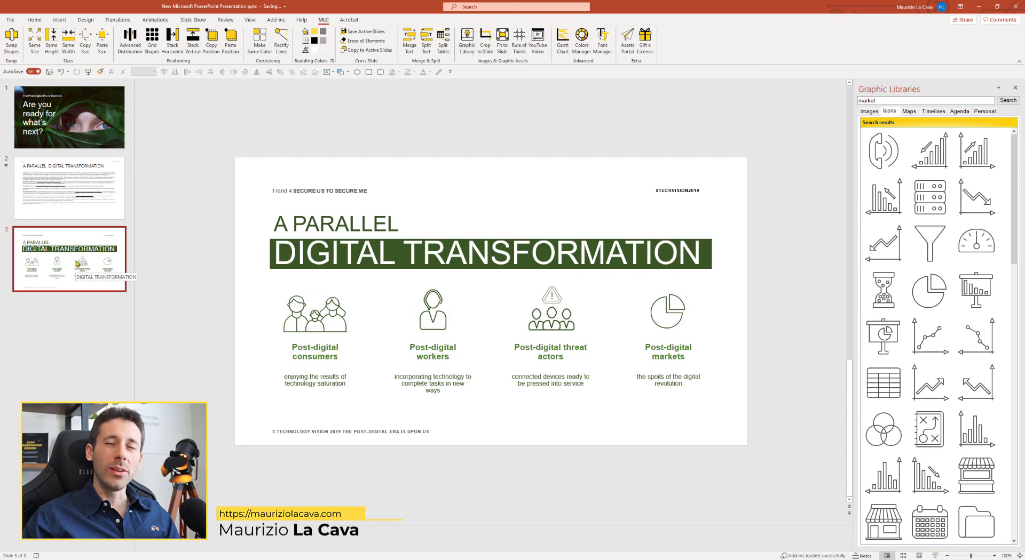